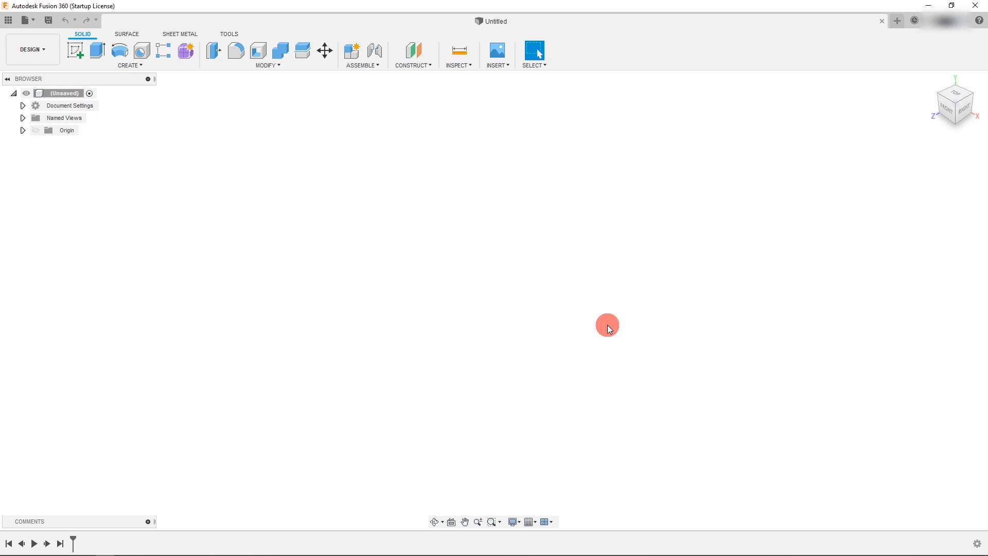
pyautogui.moveTo(531, 273)
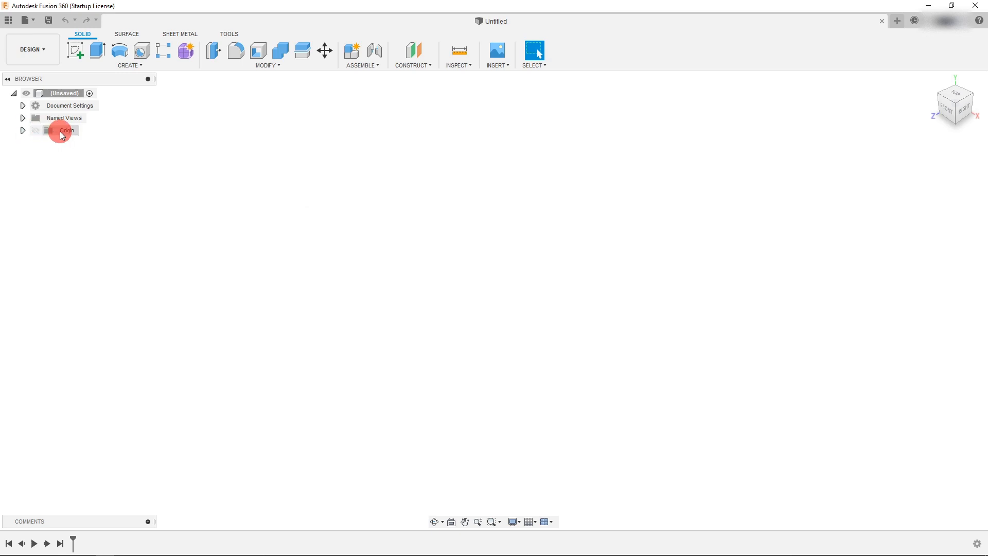
# - Select the XZ origin plane in the Browser and view it from the Top
pyautogui.click(22, 130)
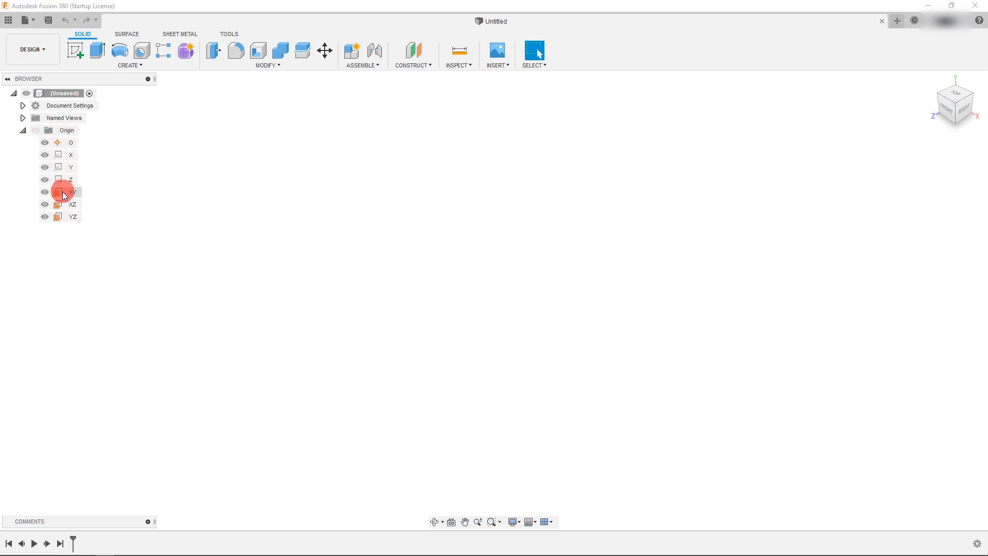
pyautogui.click(71, 192)
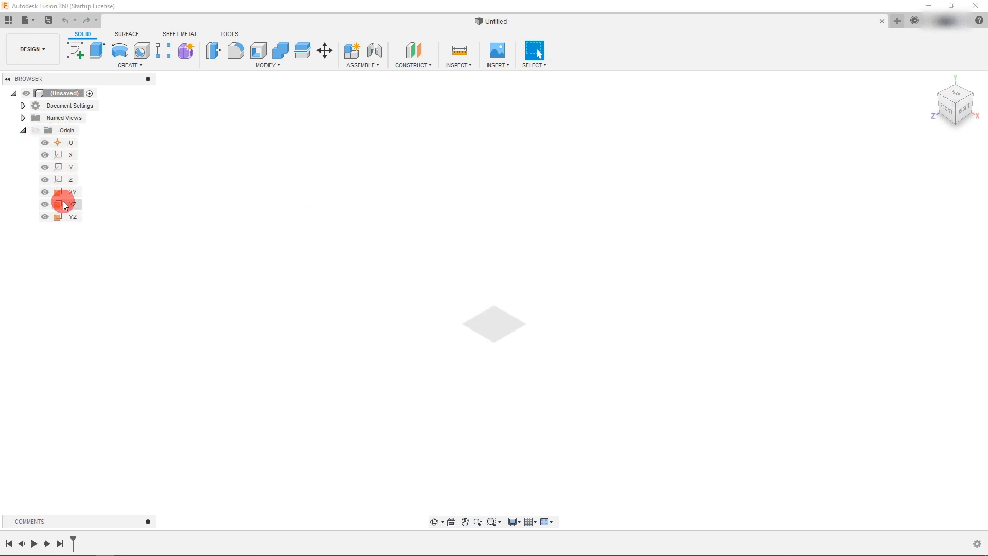
pyautogui.click(72, 204)
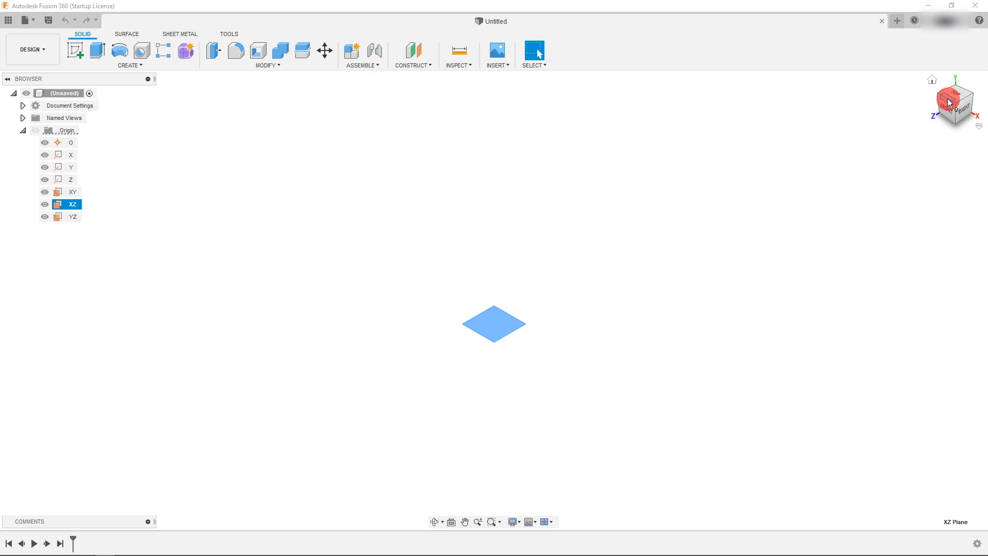
pyautogui.click(955, 93)
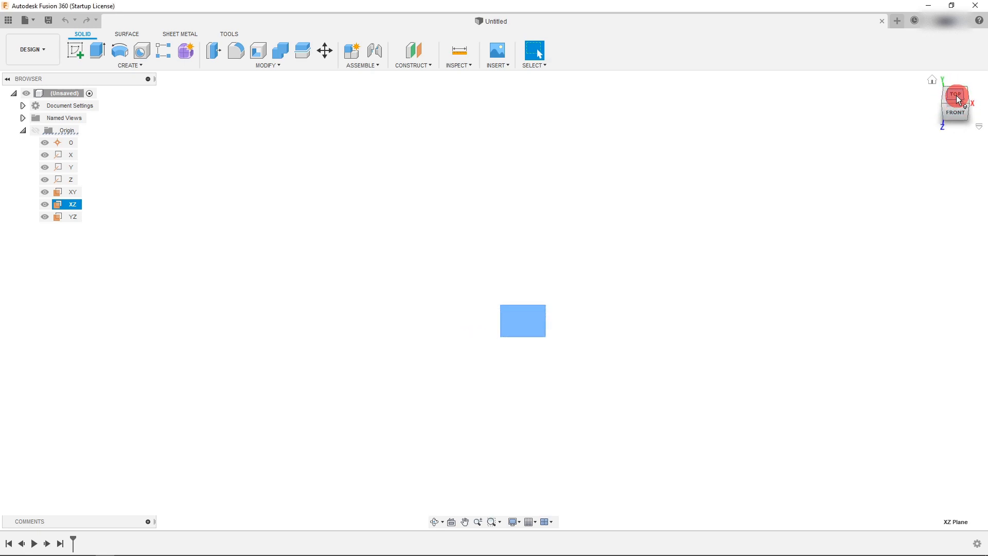
pyautogui.click(954, 95)
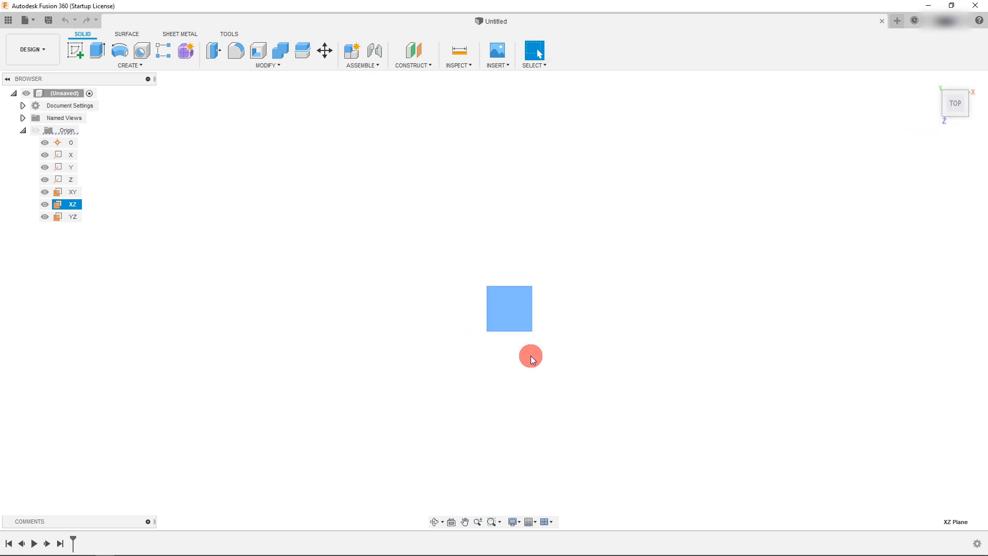
pyautogui.moveTo(76, 51)
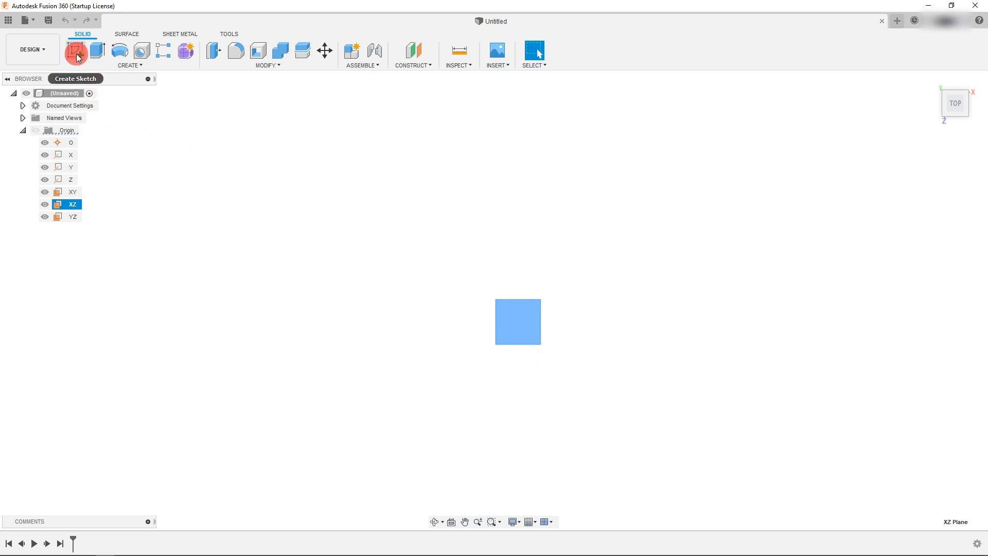
# - On XZ, sketch a 3.15 vertical line from the origin and a 1.181 leftward line
pyautogui.click(76, 52)
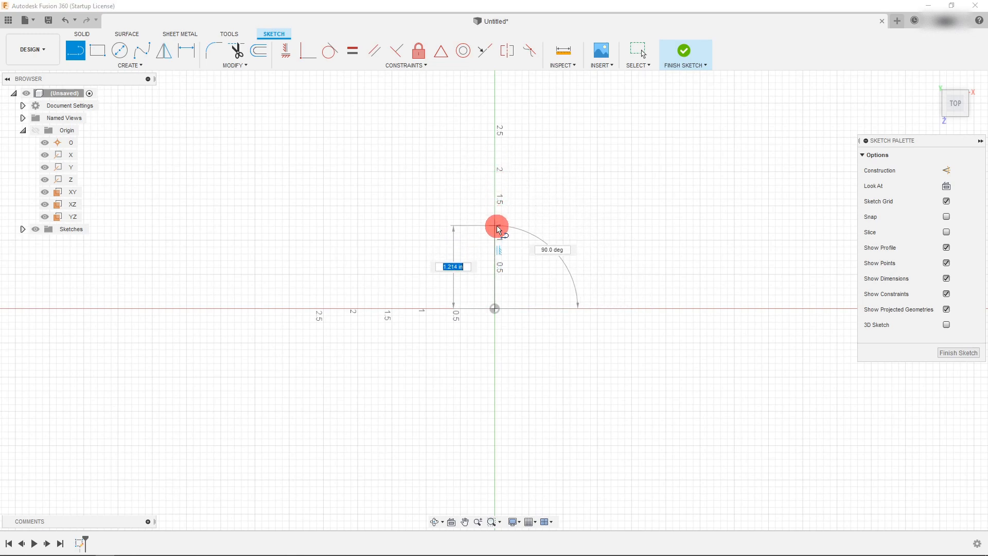
pyautogui.moveTo(498, 214)
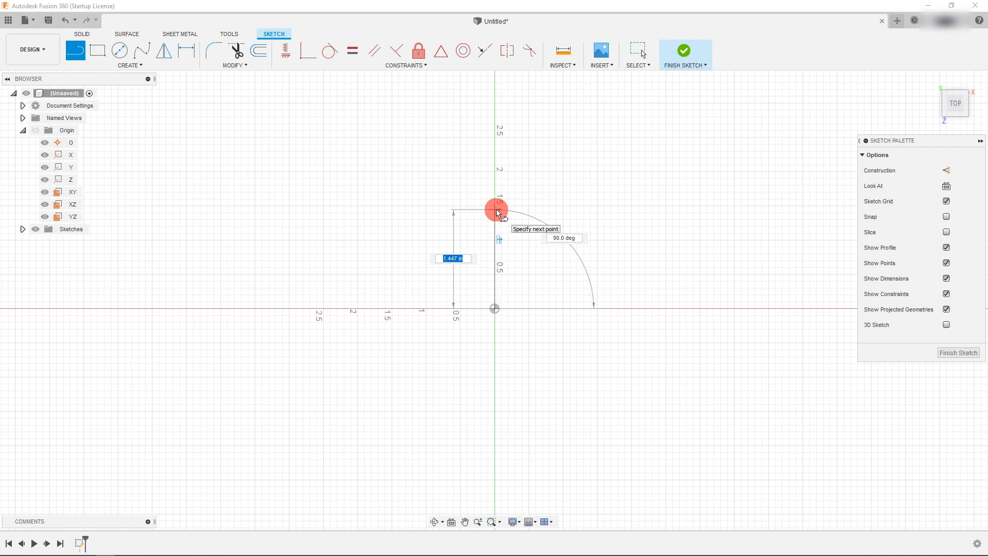
pyautogui.write('80')
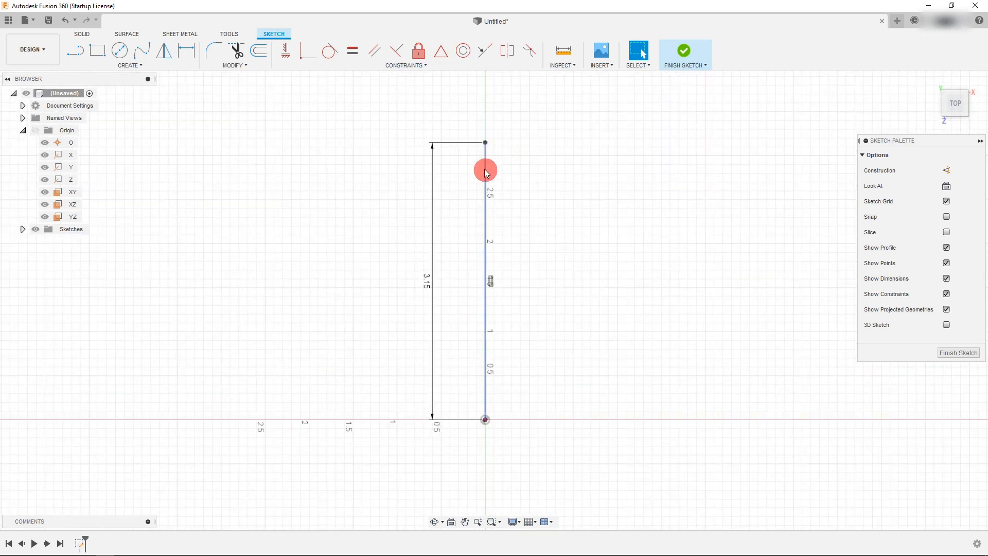
pyautogui.click(74, 50)
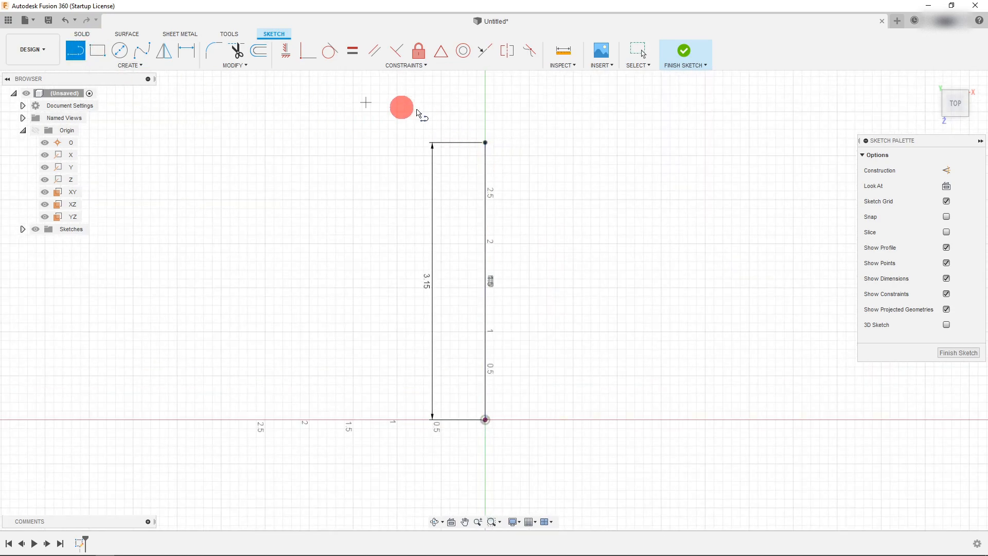
pyautogui.moveTo(485, 142)
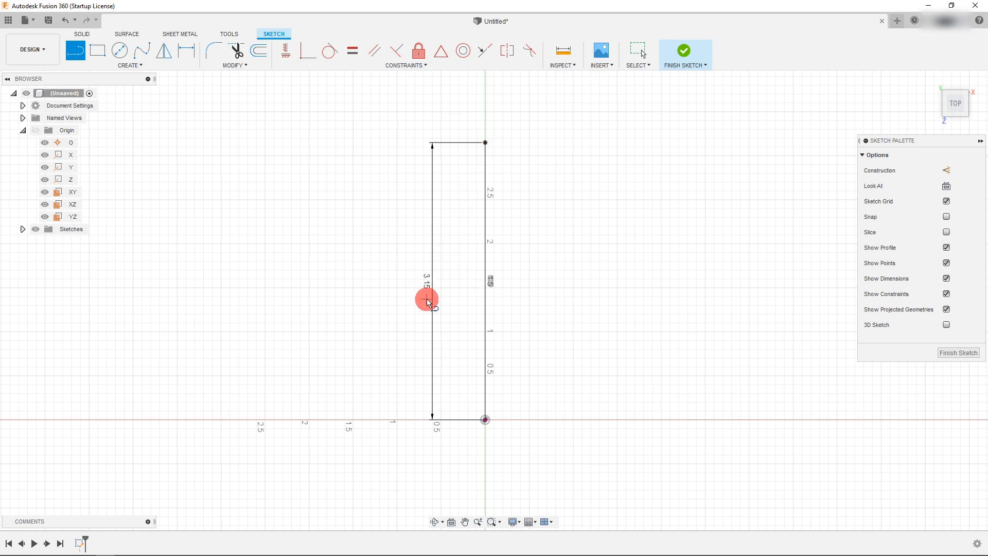
pyautogui.moveTo(119, 87)
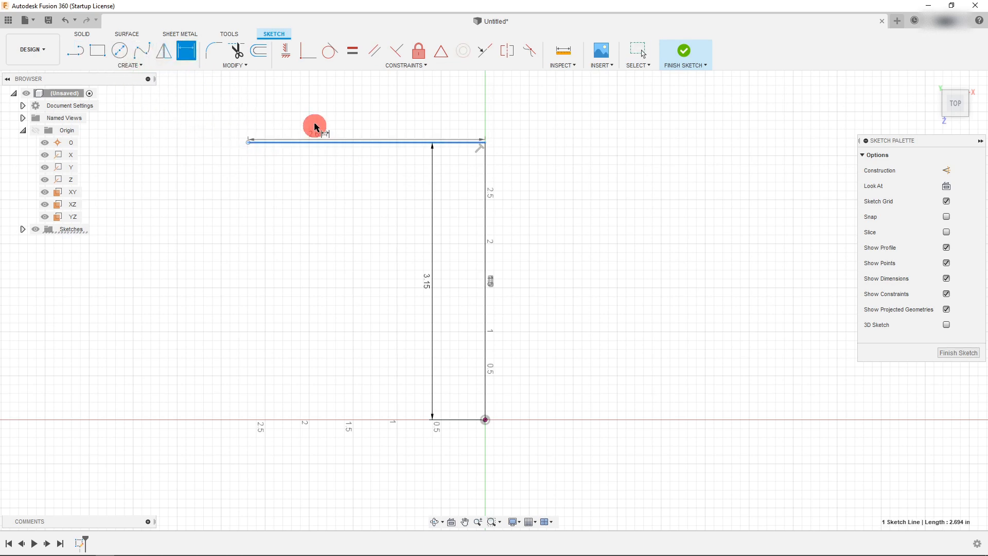
pyautogui.click(314, 124)
pyautogui.write('1.181')
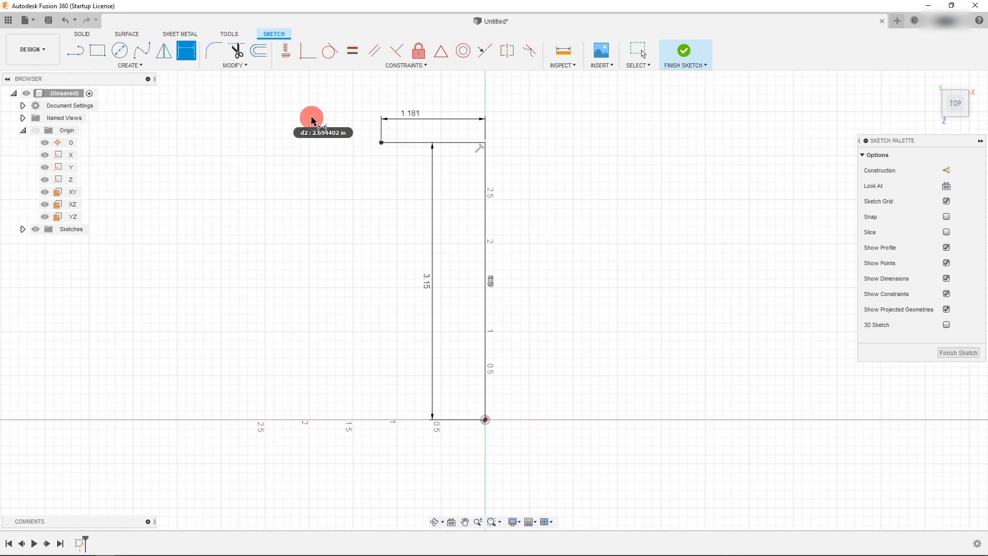
pyautogui.moveTo(418, 162)
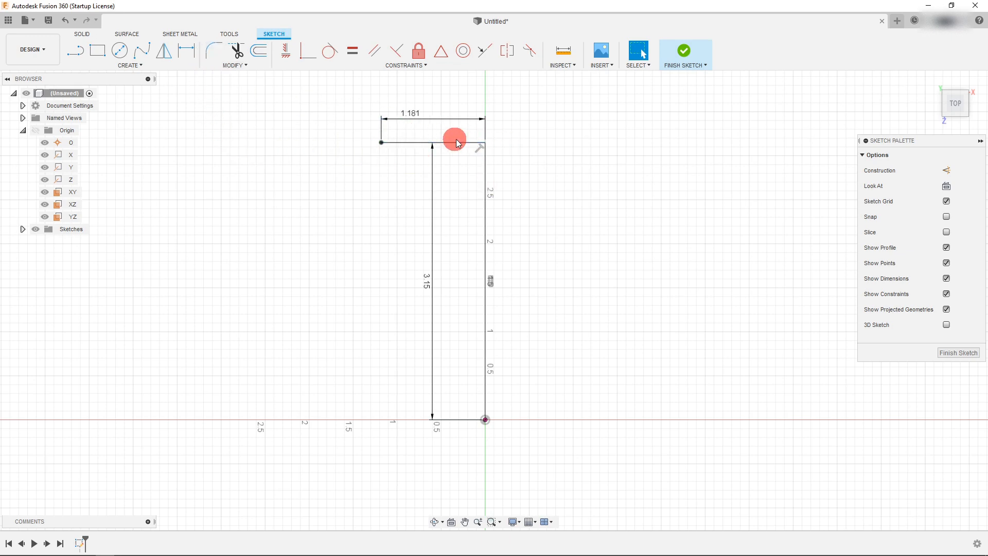
pyautogui.click(214, 51)
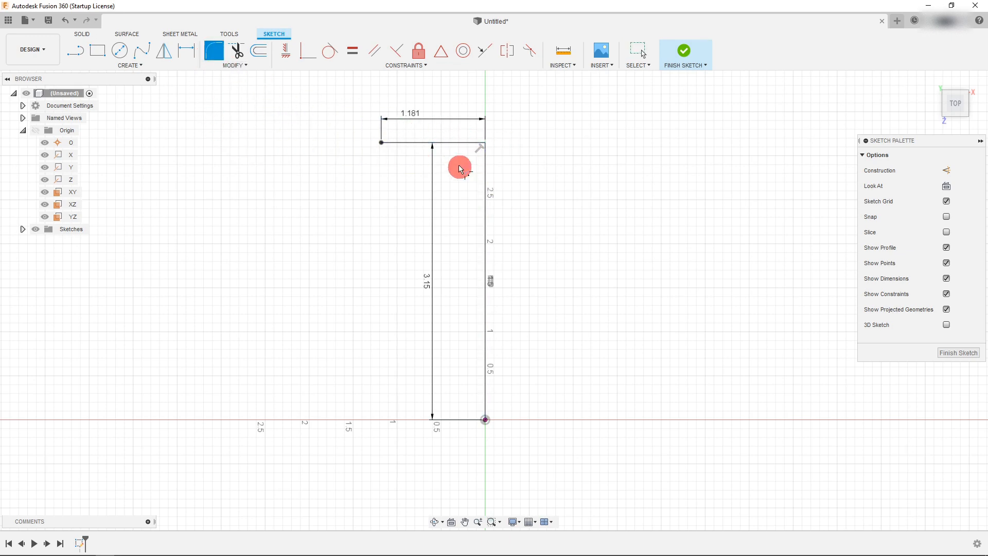
# - Fillet the corner between the vertical and horizontal lines with a 0.256 radius
pyautogui.click(486, 174)
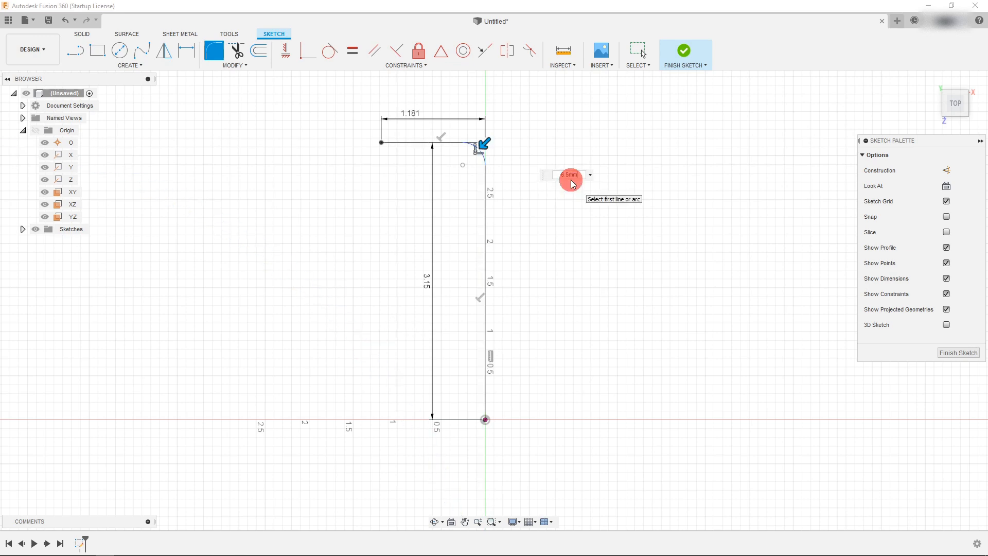
pyautogui.click(485, 149)
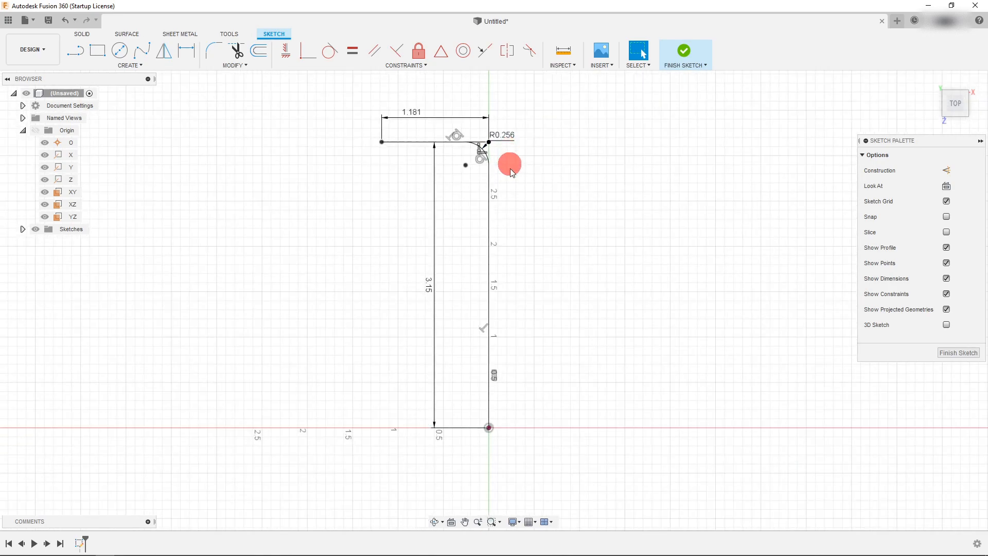
pyautogui.moveTo(473, 225)
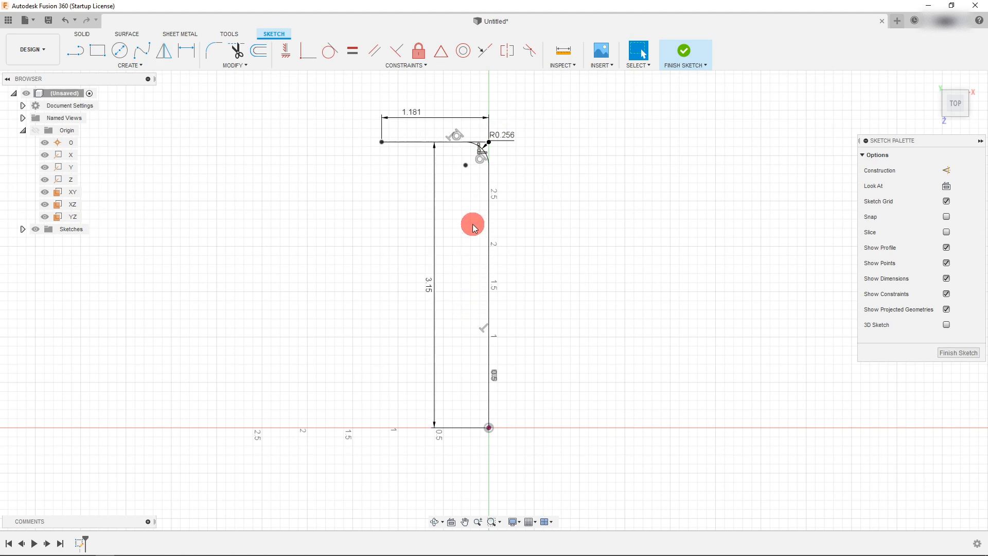
pyautogui.moveTo(531, 238)
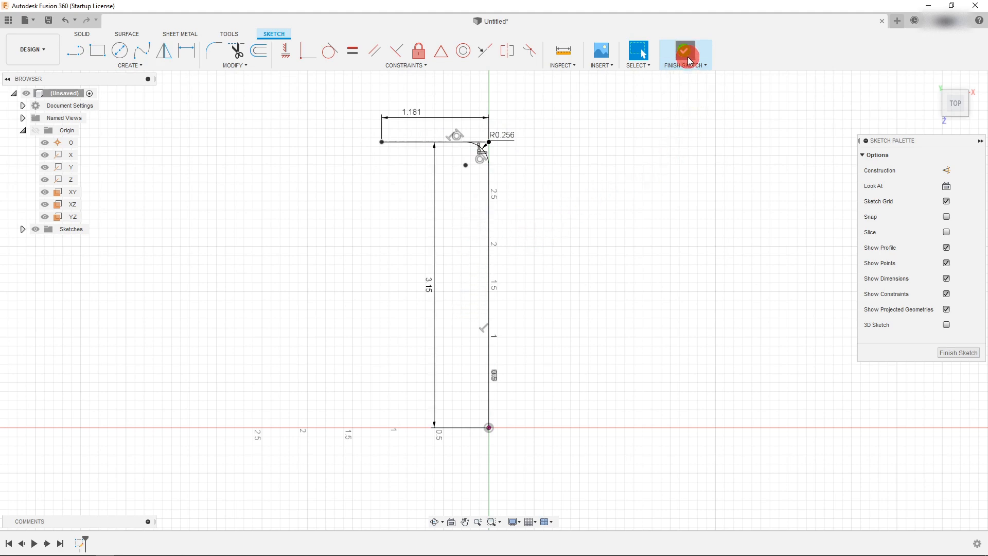
# - Finish the path sketch, compare the origin planes, and start a sketch on XY
pyautogui.click(684, 54)
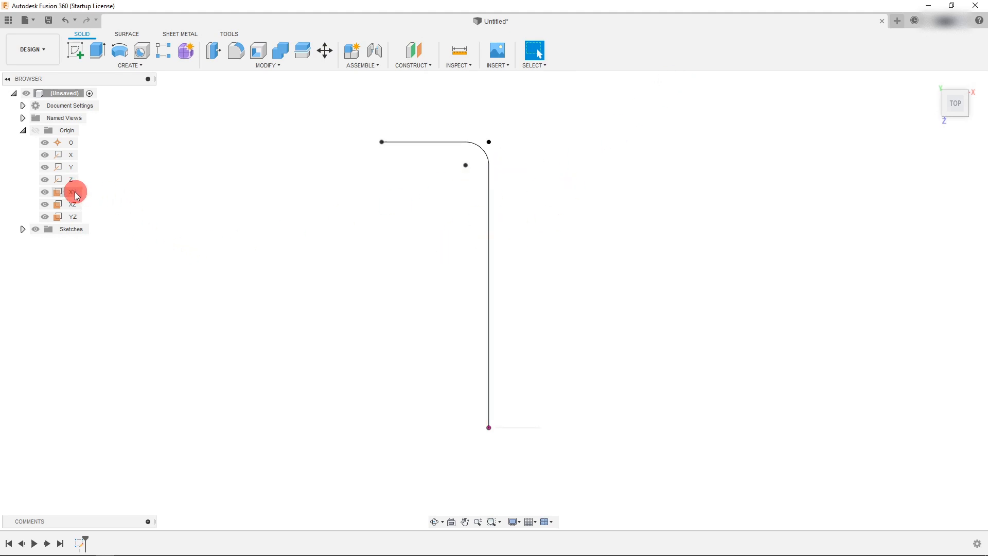
pyautogui.click(72, 192)
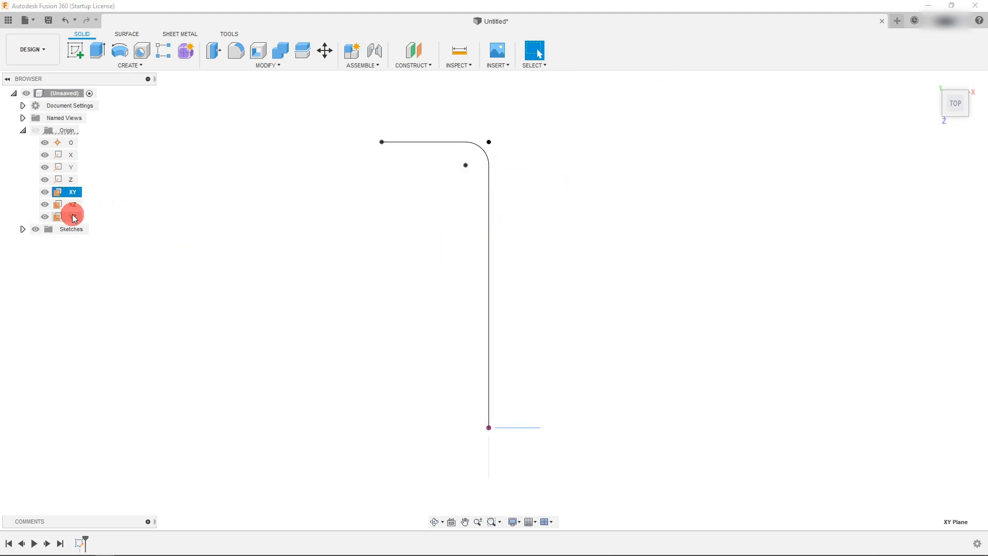
pyautogui.click(72, 217)
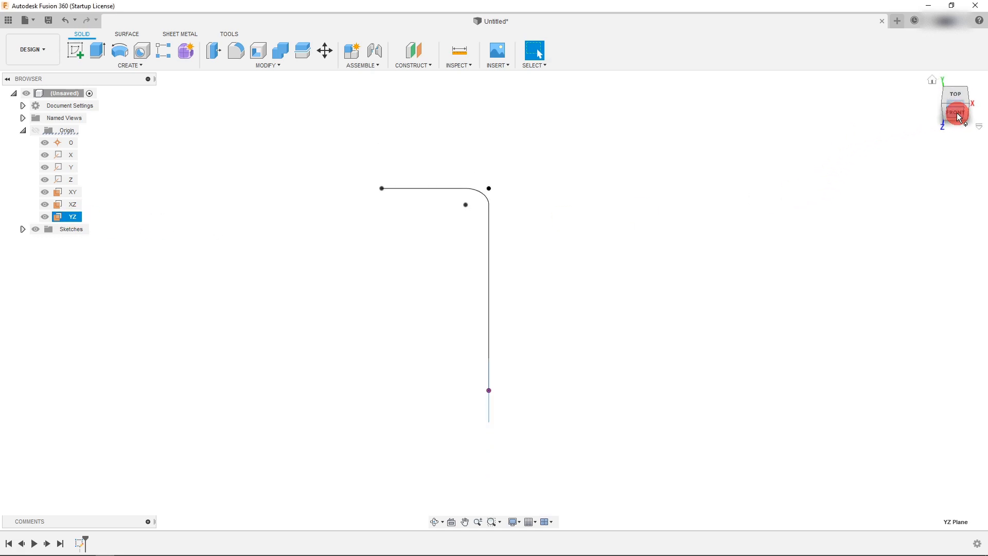
pyautogui.click(72, 191)
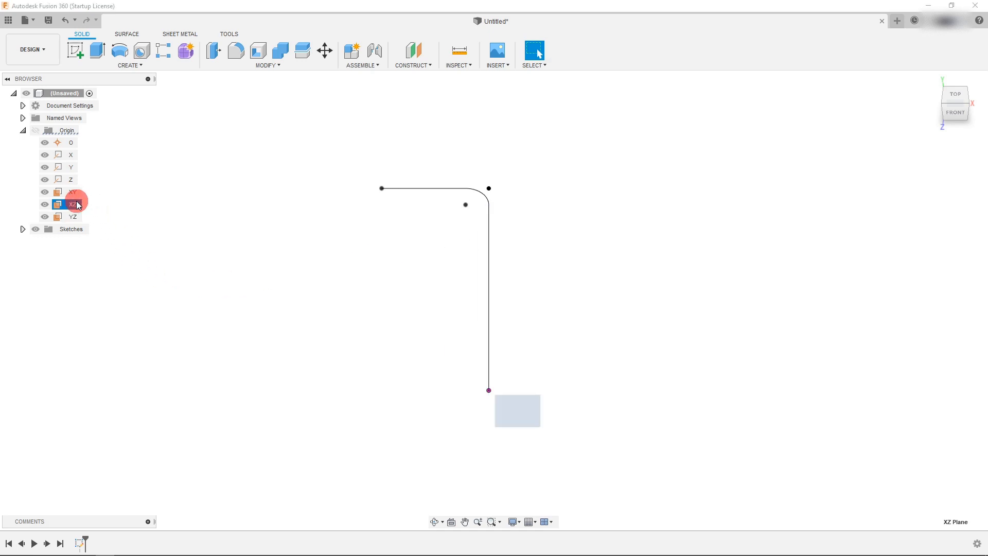
pyautogui.click(72, 191)
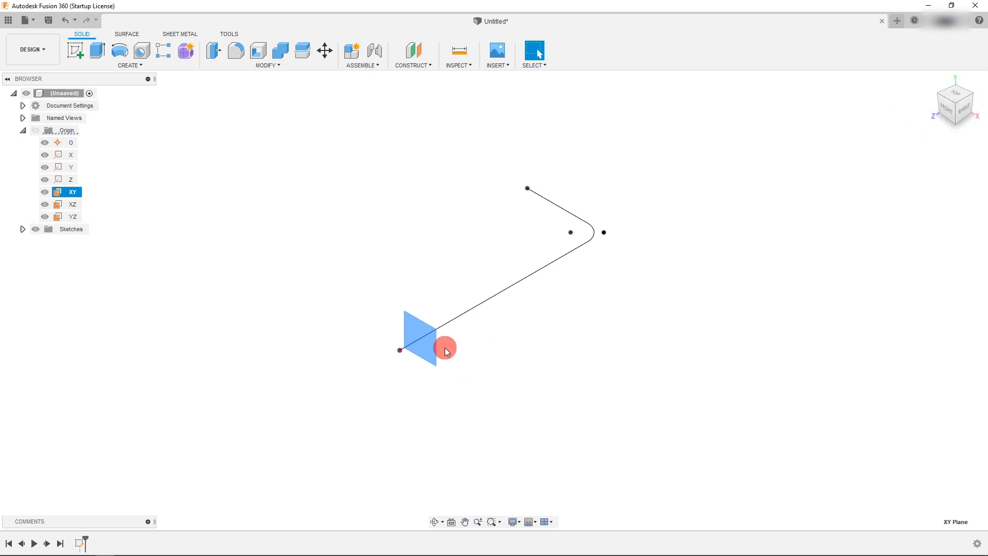
pyautogui.click(72, 204)
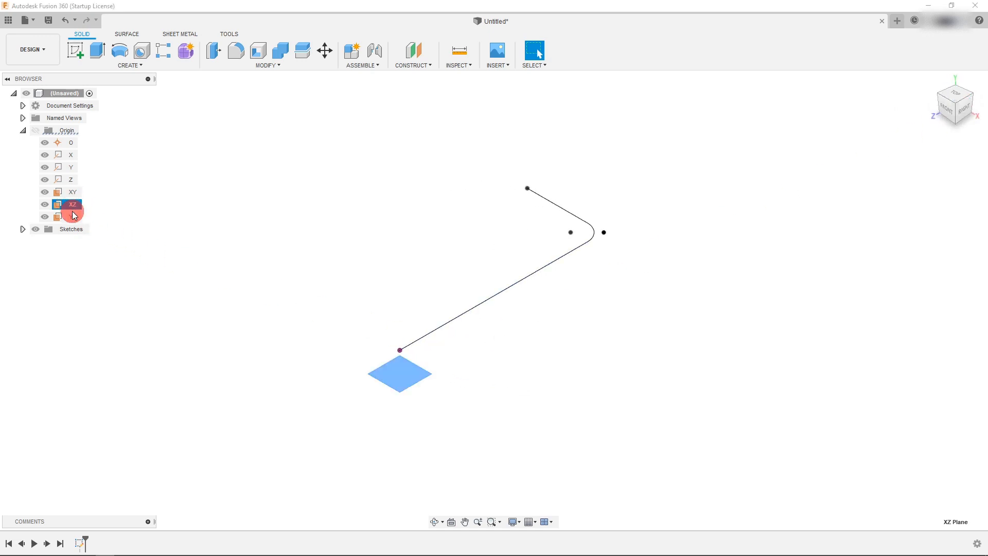
pyautogui.click(72, 191)
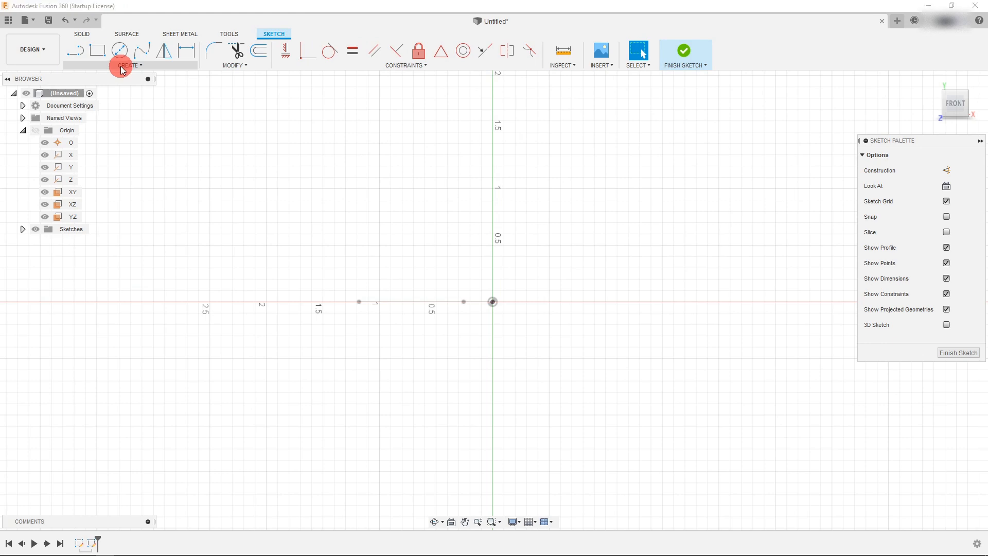
# - Draw a six-sided circumscribed polygon centred on the origin, sized 0.197
pyautogui.click(130, 65)
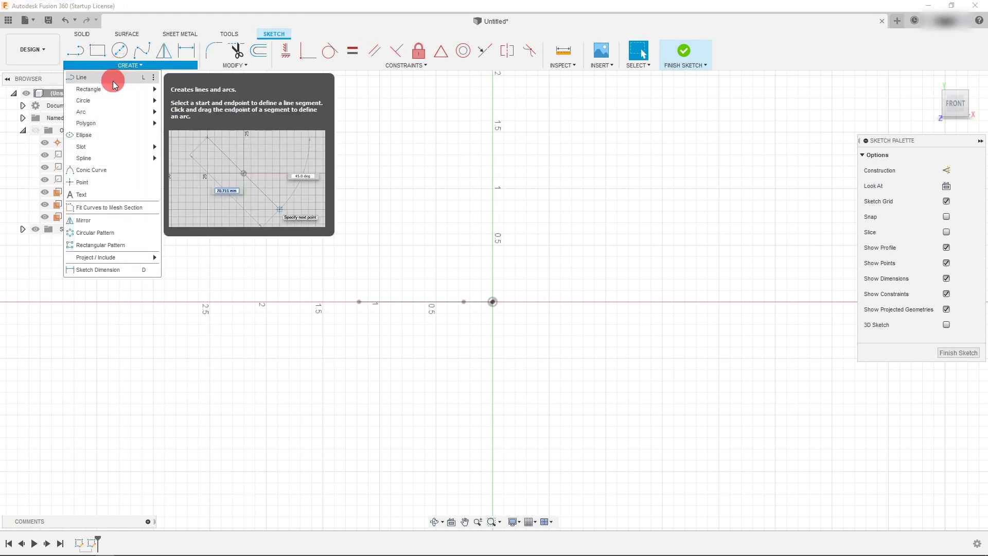
pyautogui.moveTo(121, 123)
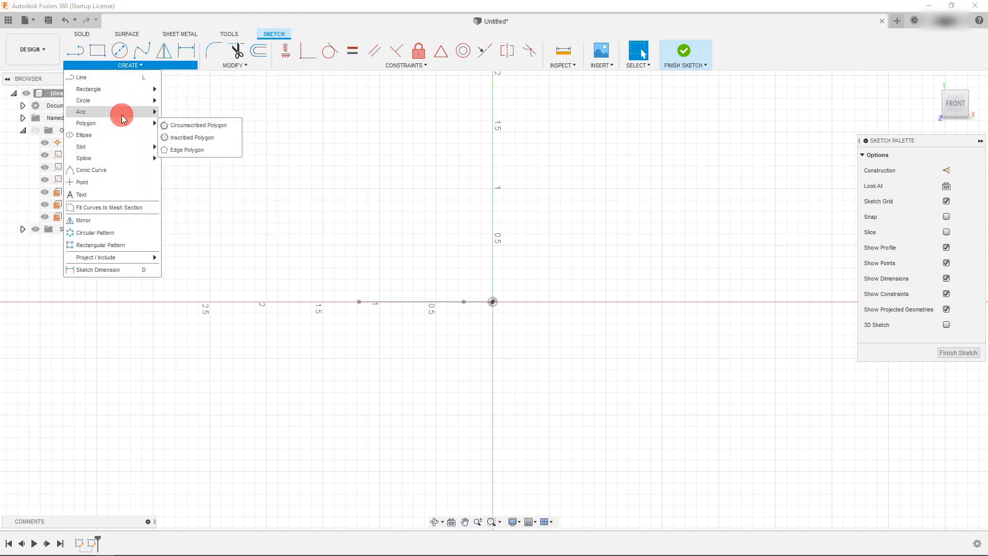
pyautogui.moveTo(129, 123)
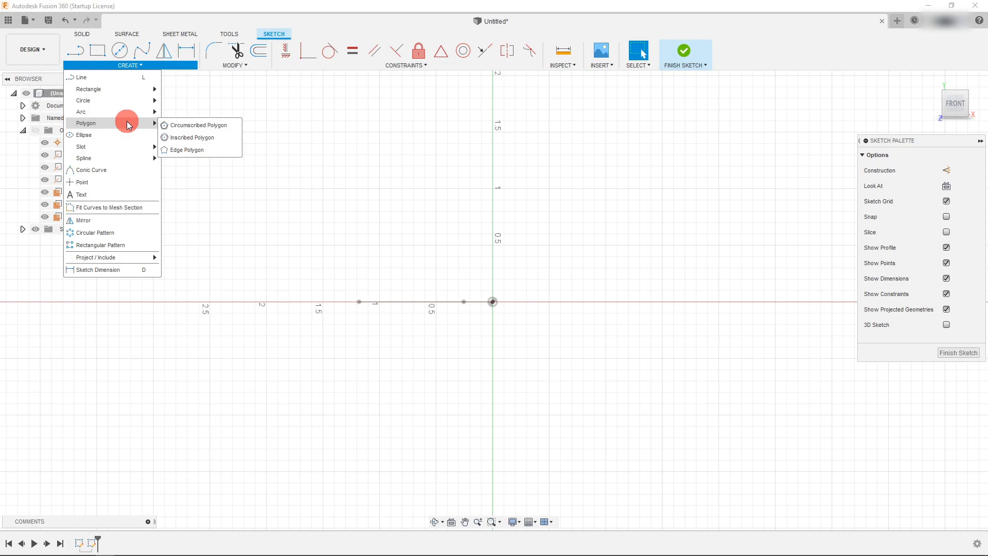
pyautogui.moveTo(210, 140)
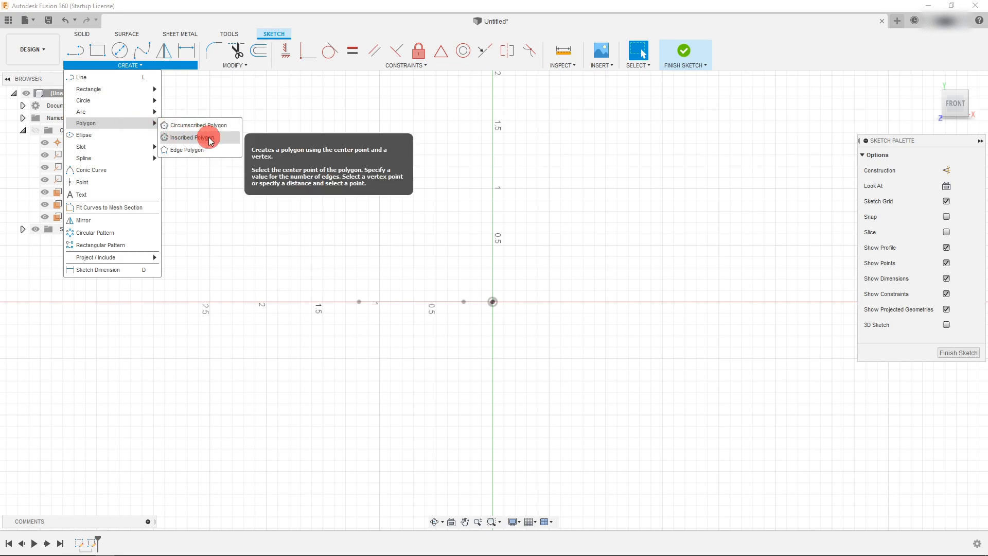
pyautogui.moveTo(197, 124)
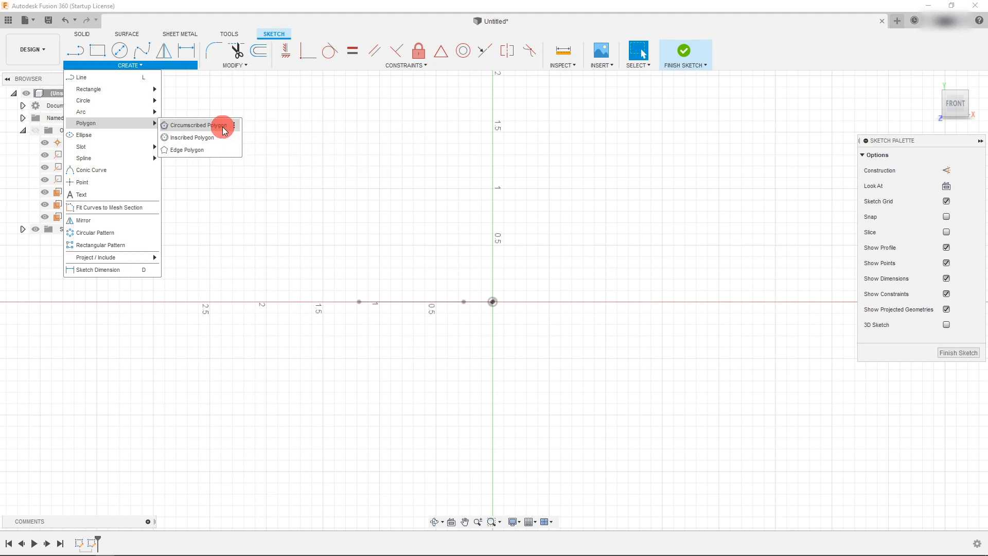
pyautogui.click(197, 125)
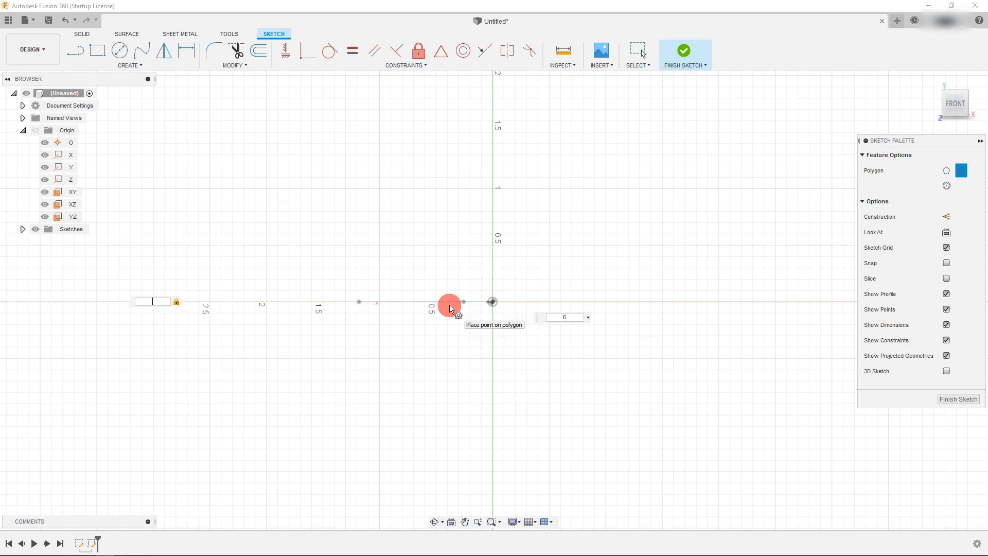
pyautogui.click(449, 302)
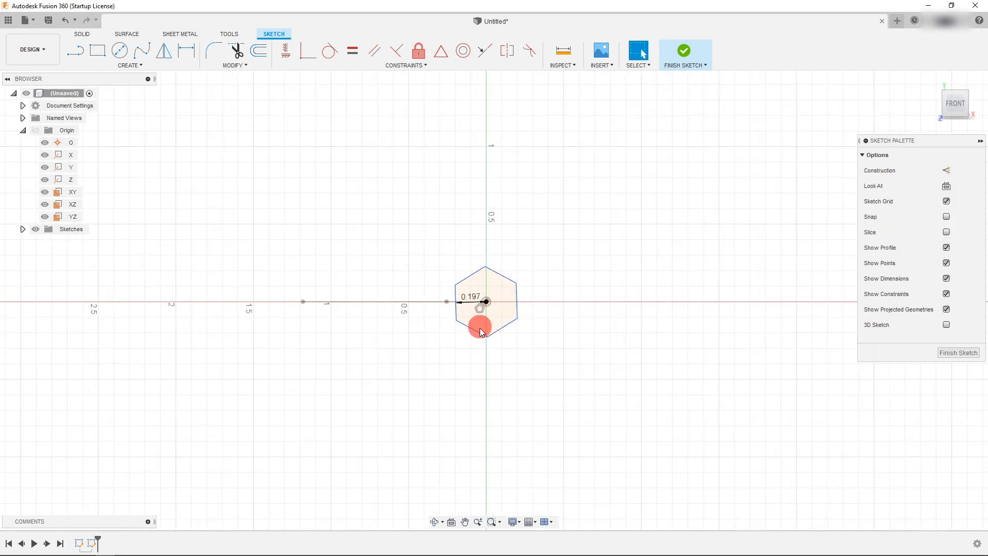
pyautogui.click(480, 328)
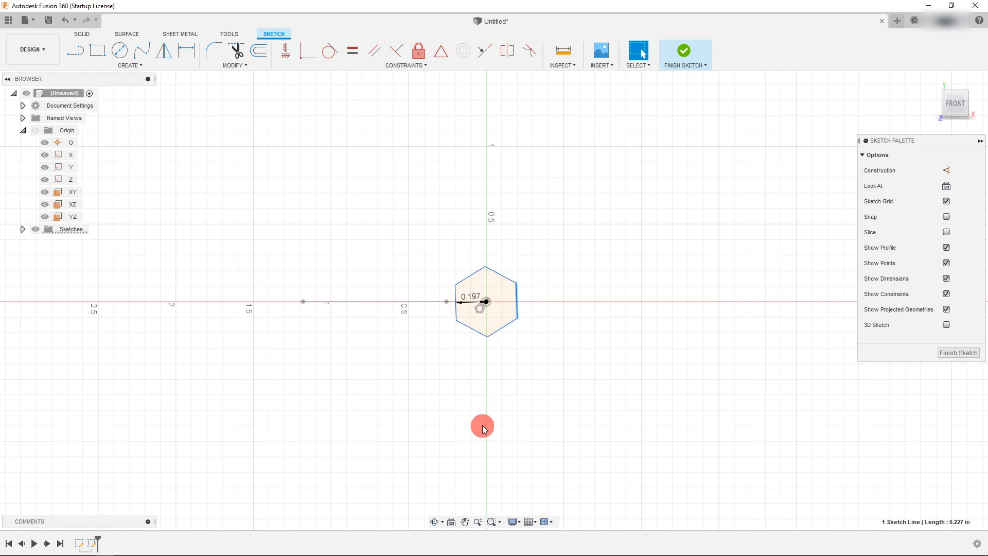
pyautogui.moveTo(312, 86)
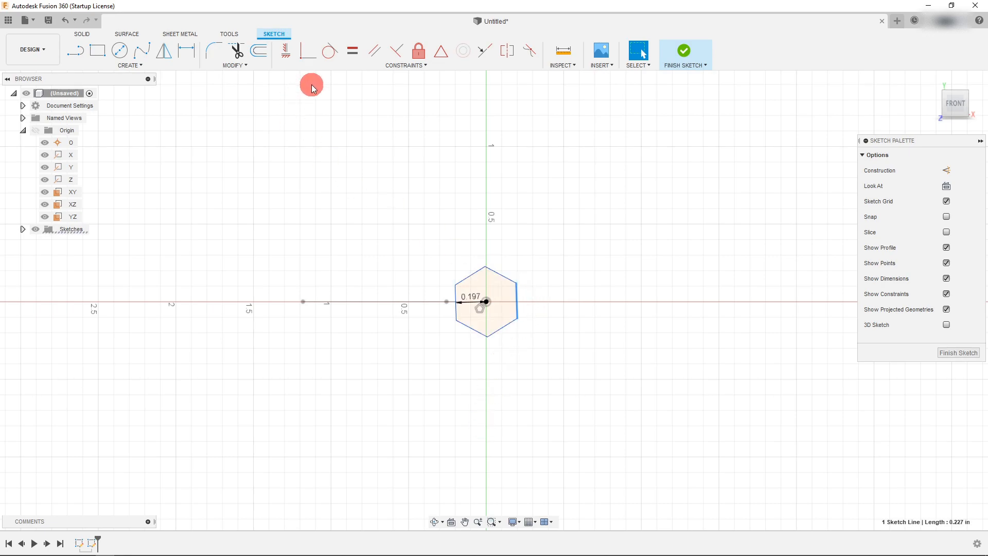
pyautogui.moveTo(289, 51)
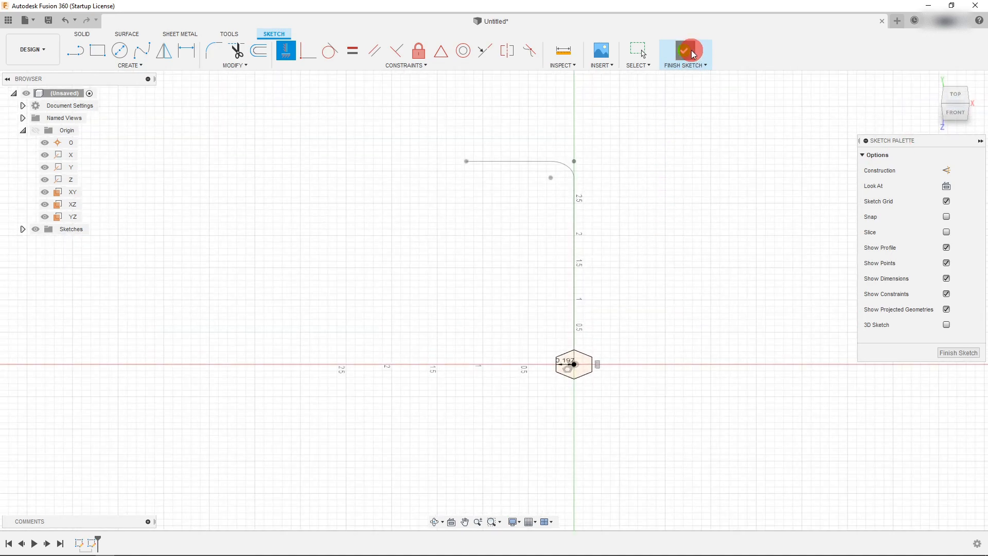
# - Sweep the hexagon profile along the rounded L-shaped path as a new body
pyautogui.click(685, 53)
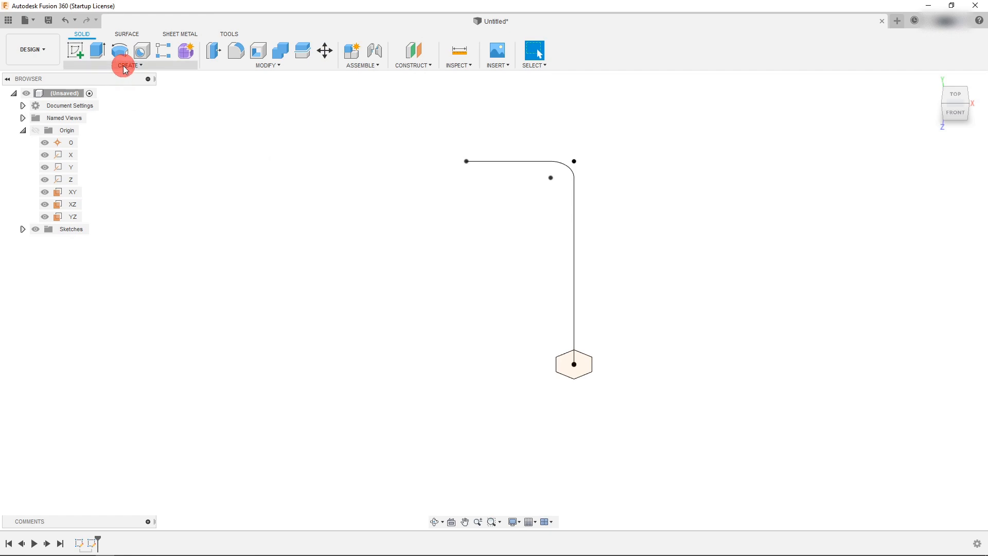
pyautogui.click(129, 55)
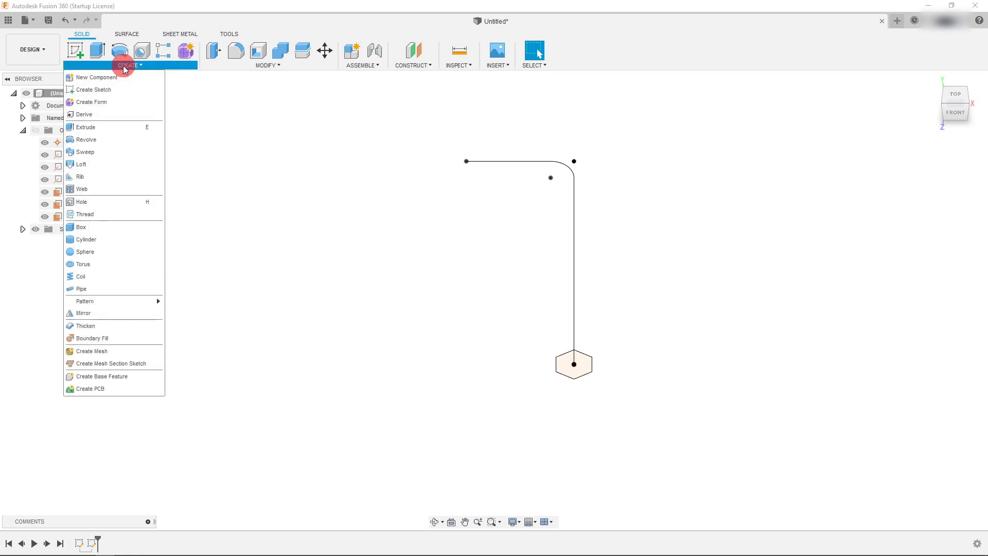
pyautogui.moveTo(92, 140)
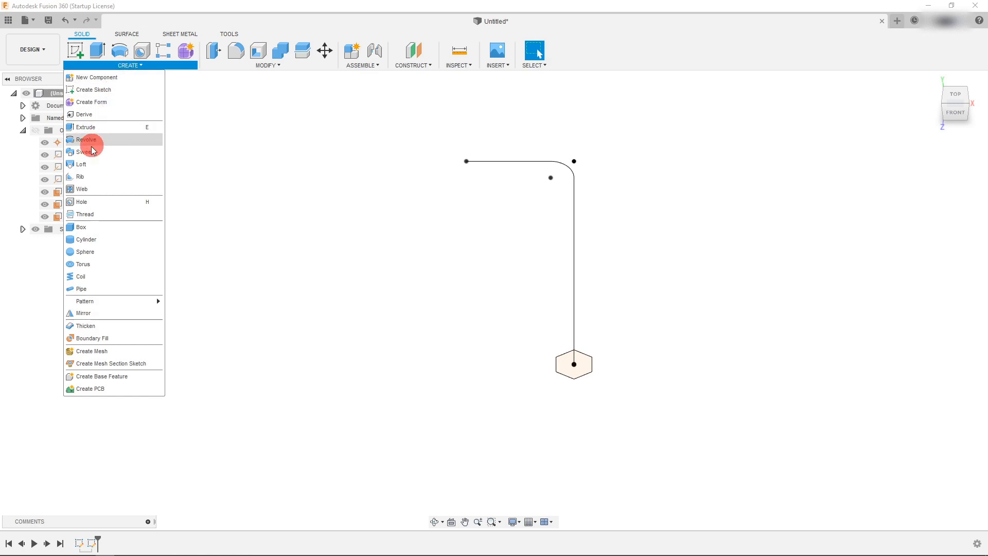
pyautogui.click(82, 152)
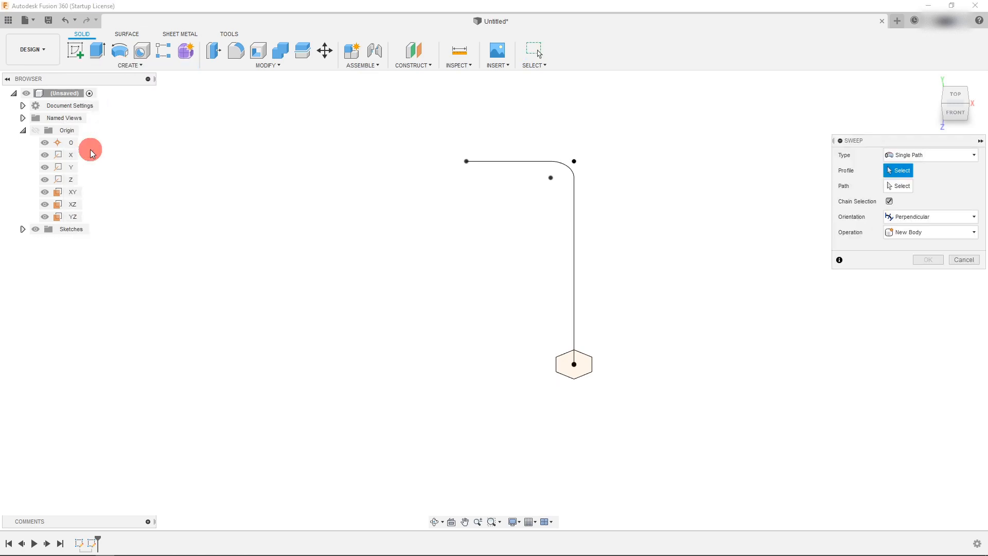
pyautogui.moveTo(867, 193)
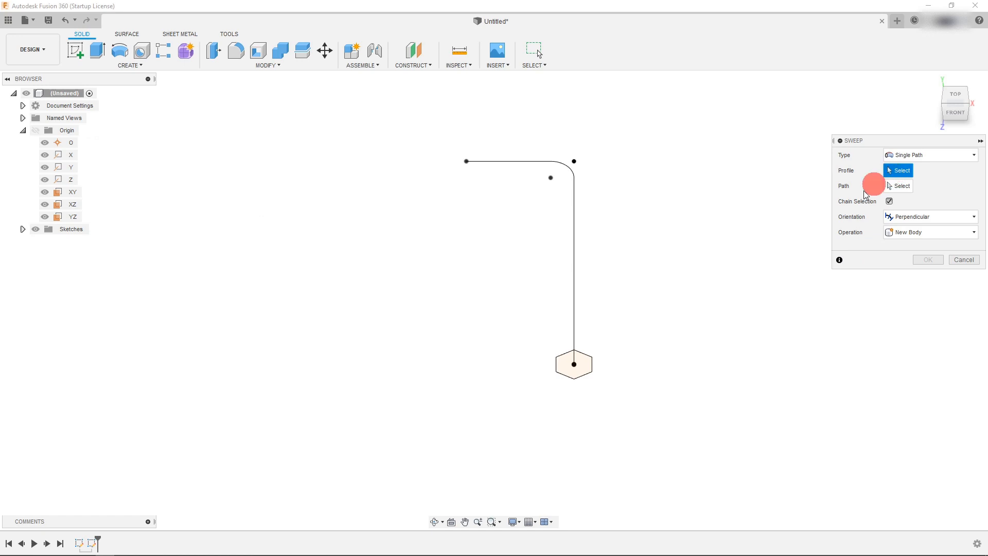
pyautogui.click(573, 364)
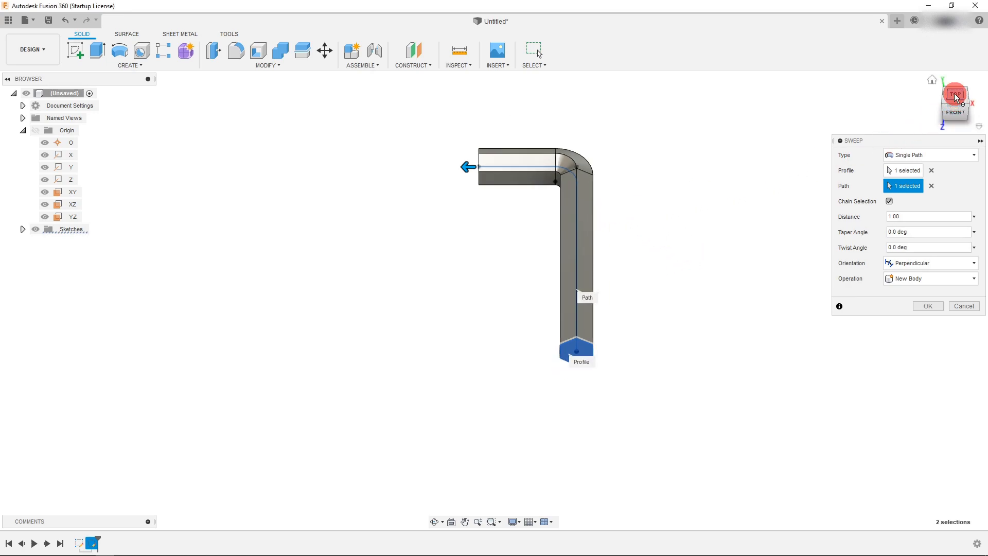
pyautogui.click(955, 92)
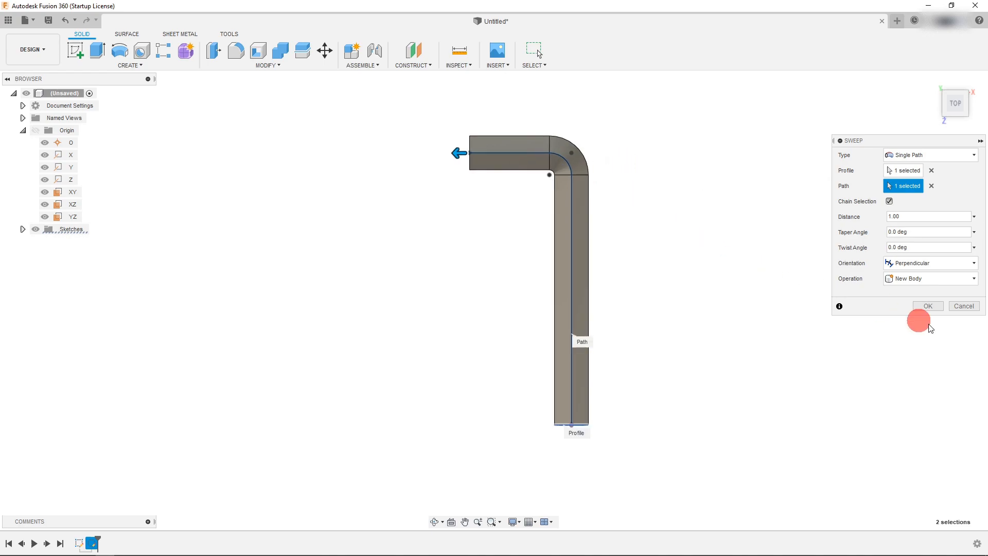
pyautogui.click(926, 306)
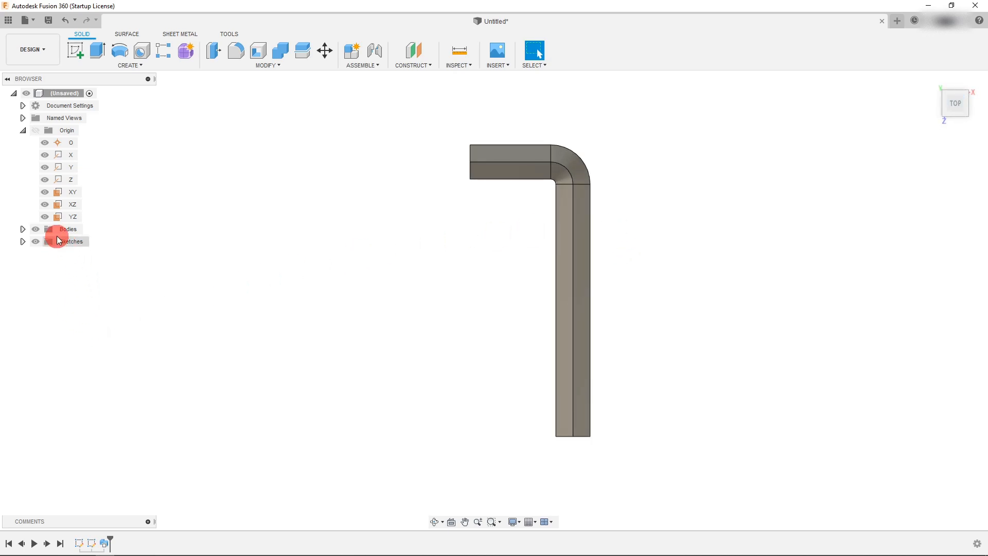
# - Edit Sketch2 and enlarge the hexagon dimension to 0.276 to thicken the bar
pyautogui.click(22, 241)
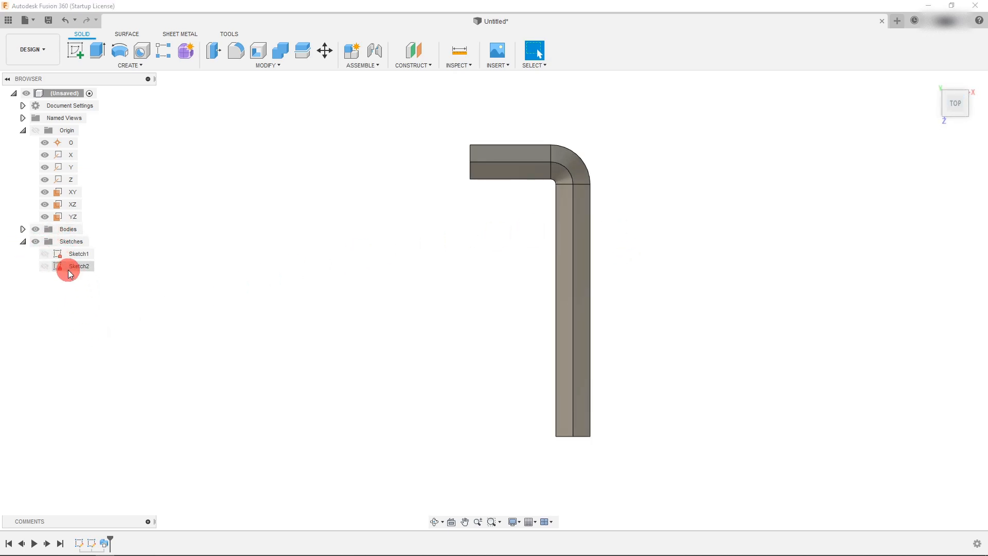
pyautogui.click(79, 253)
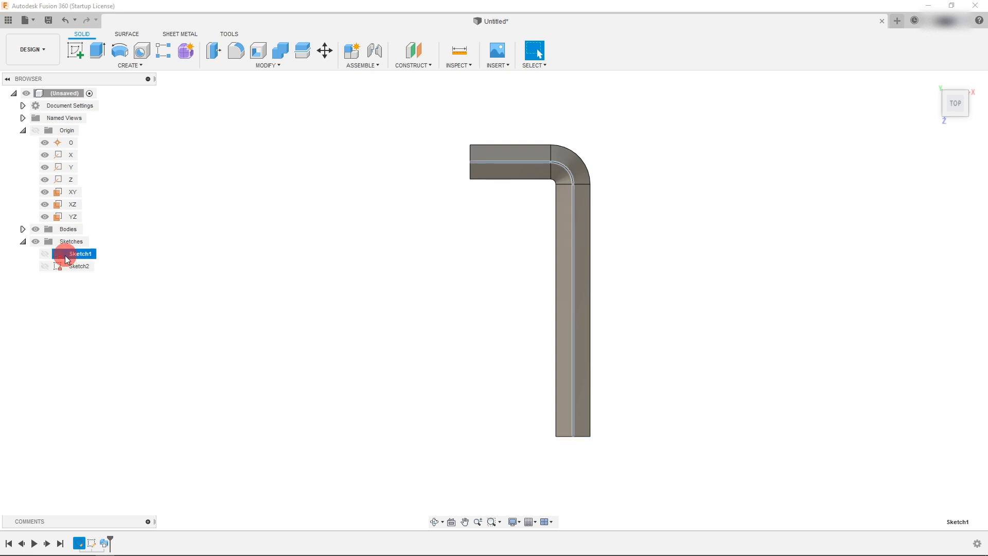
pyautogui.rightClick(79, 267)
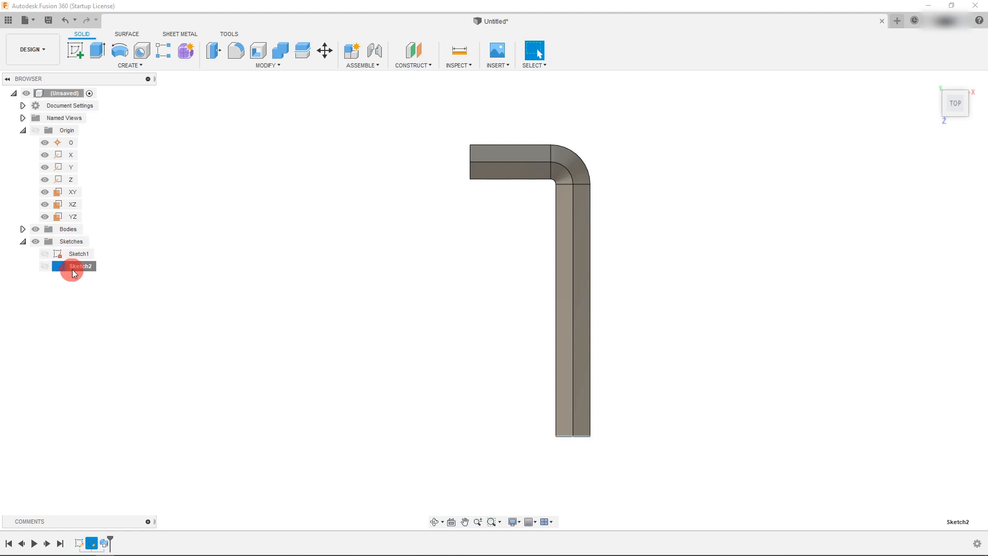
pyautogui.rightClick(81, 266)
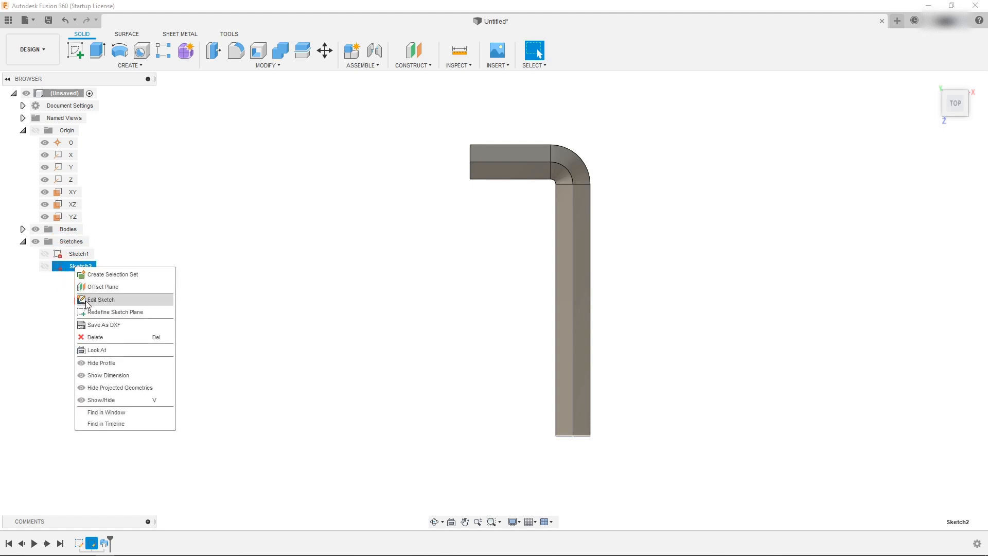
pyautogui.click(101, 299)
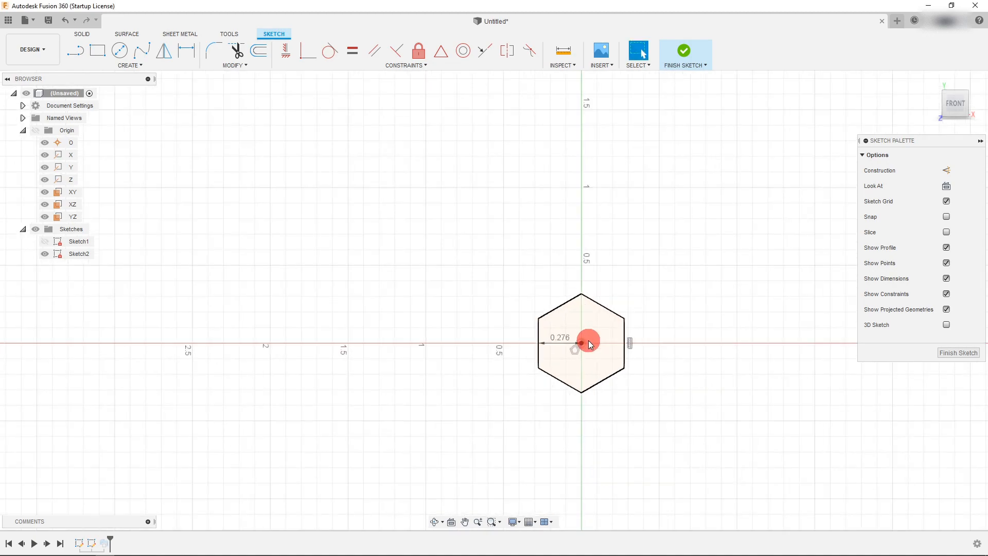
pyautogui.click(684, 51)
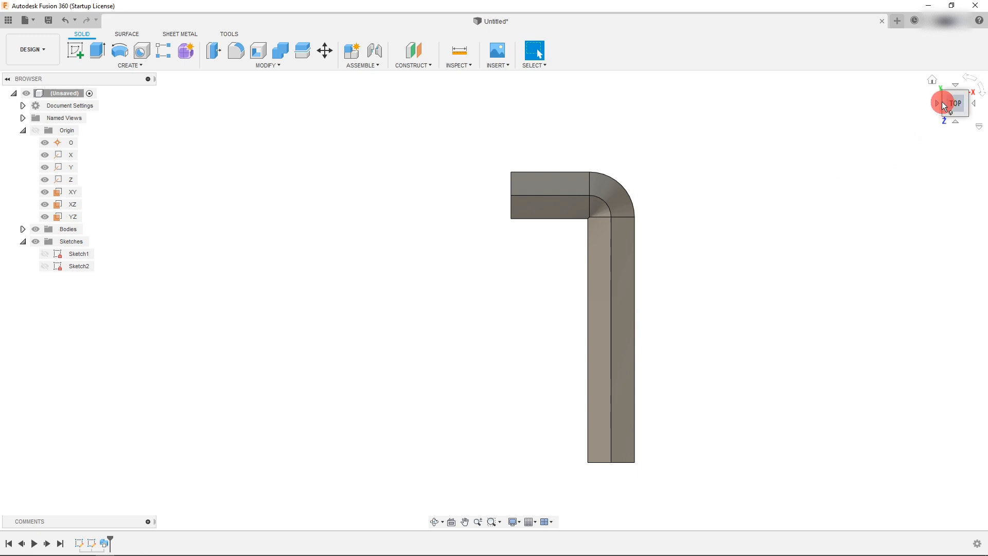
# - Re-edit Sketch2 and reduce the hexagon dimension so the bar is slimmer
pyautogui.click(960, 103)
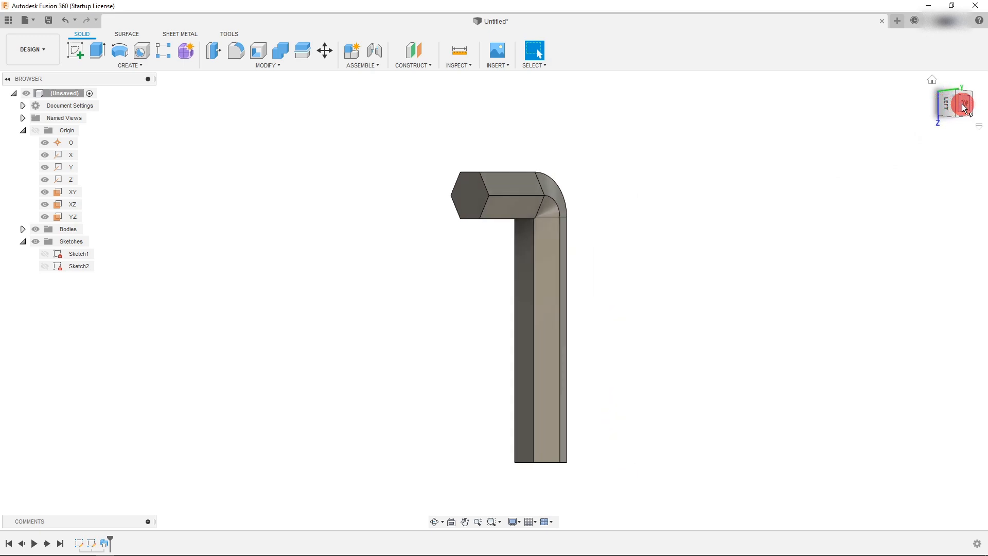
pyautogui.rightClick(78, 266)
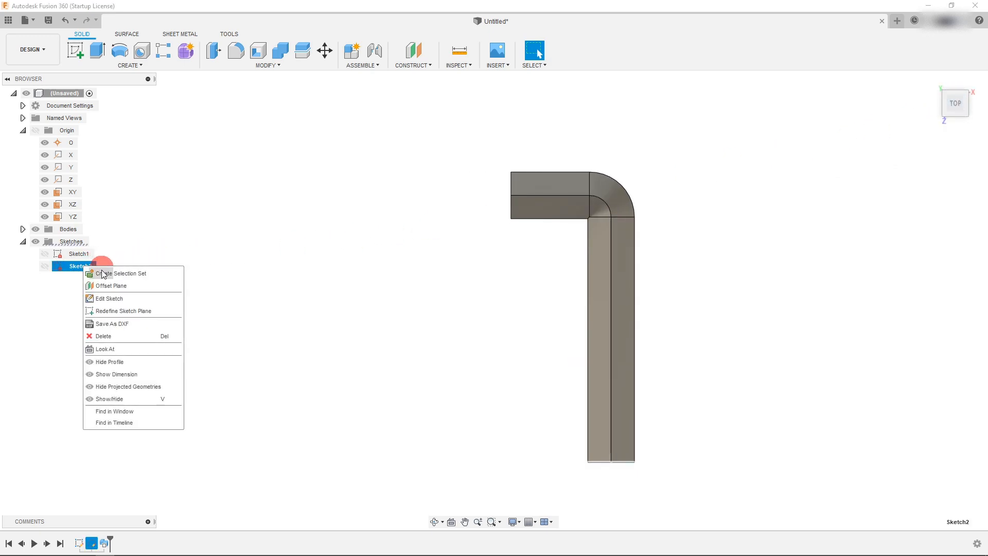
pyautogui.click(109, 297)
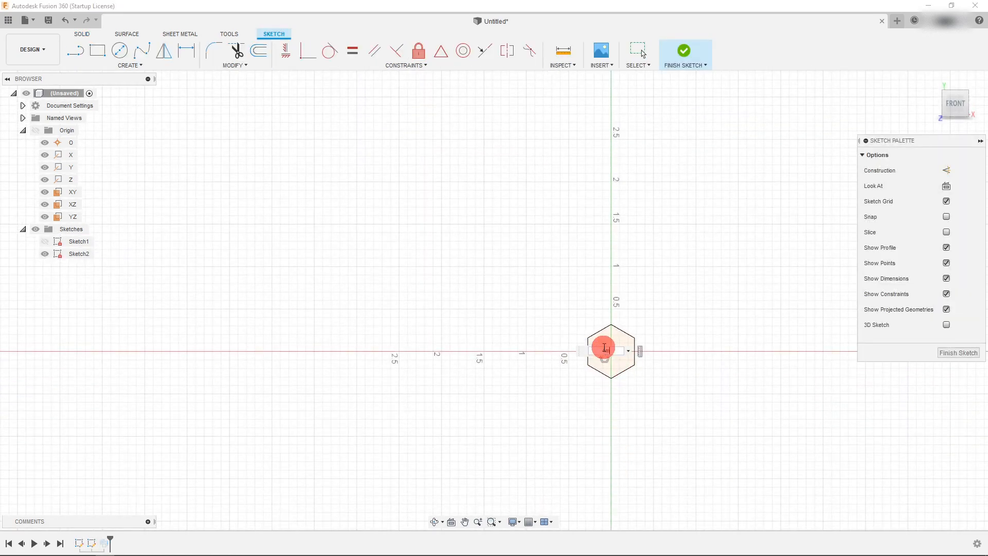
pyautogui.click(685, 50)
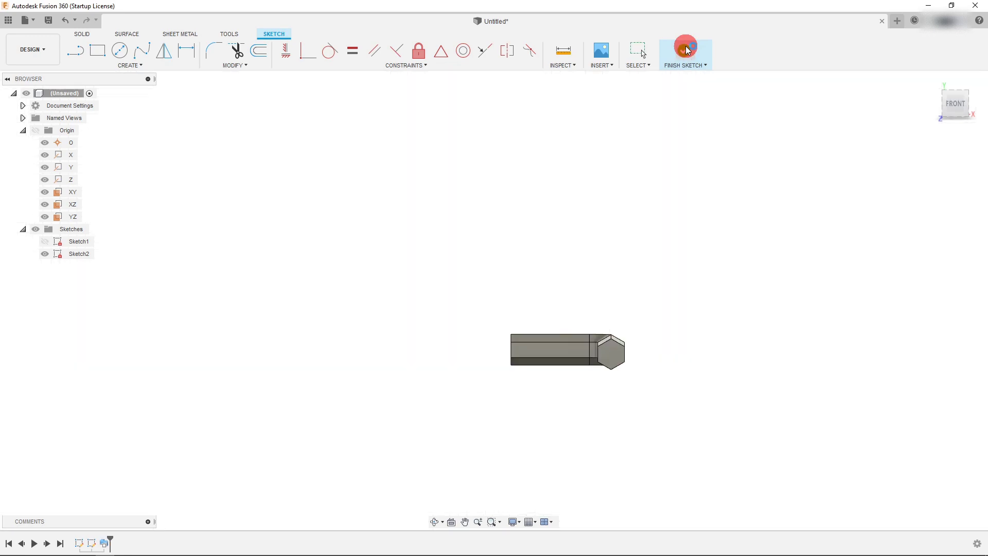
pyautogui.click(685, 54)
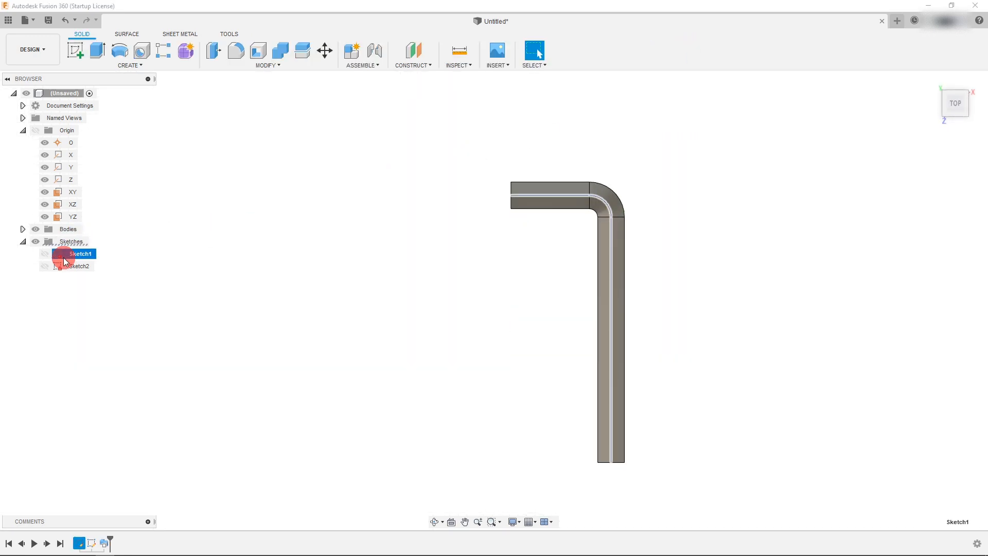
# - Edit Sketch1 to add two angled line segments from the short leg's end
pyautogui.rightClick(78, 253)
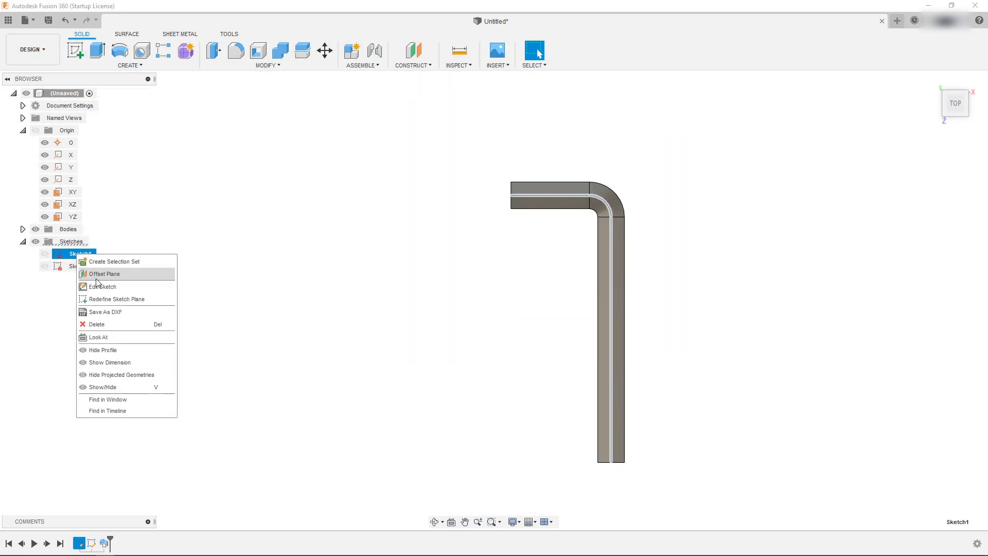
pyautogui.click(102, 286)
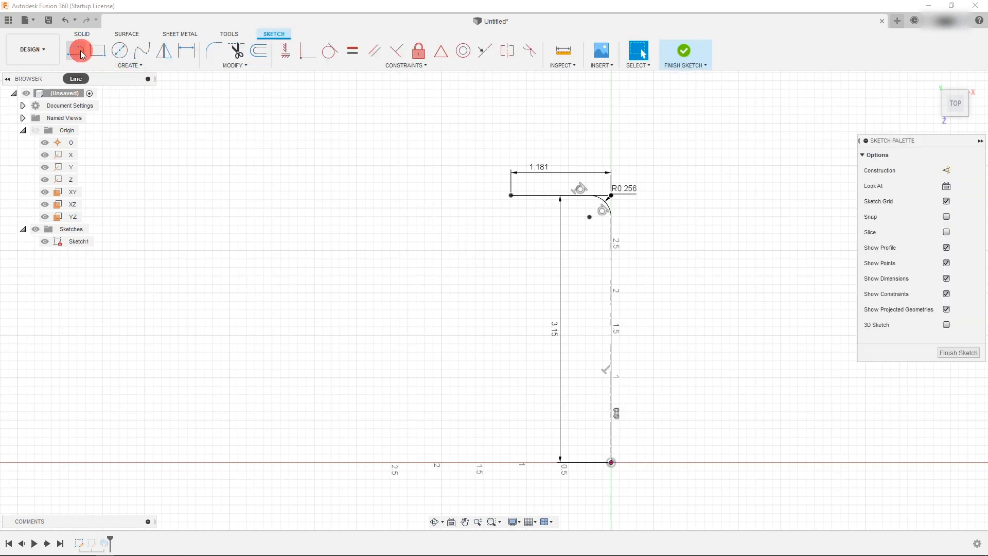
pyautogui.click(81, 50)
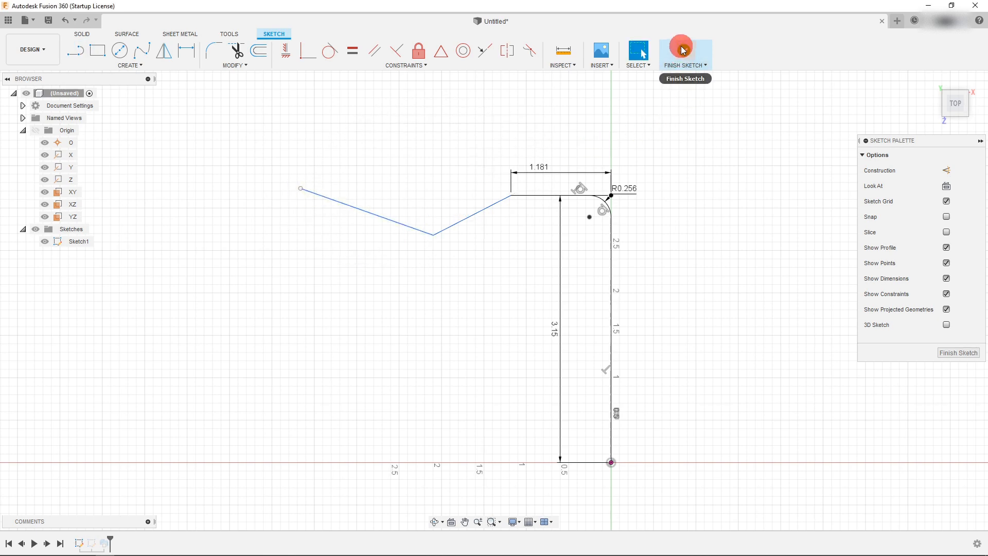
pyautogui.click(684, 50)
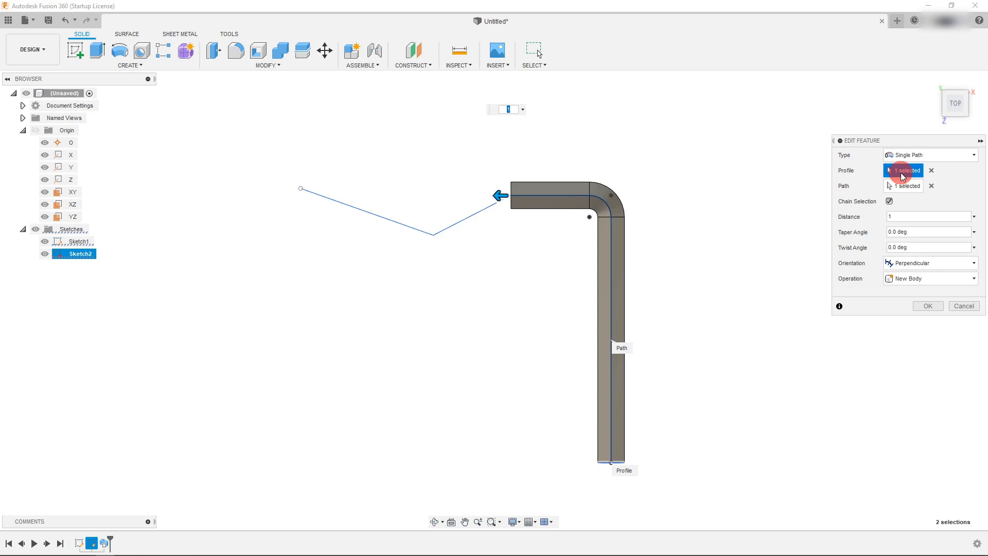
# - Add the two new angled lines to the sweep path and apply the change
pyautogui.click(904, 185)
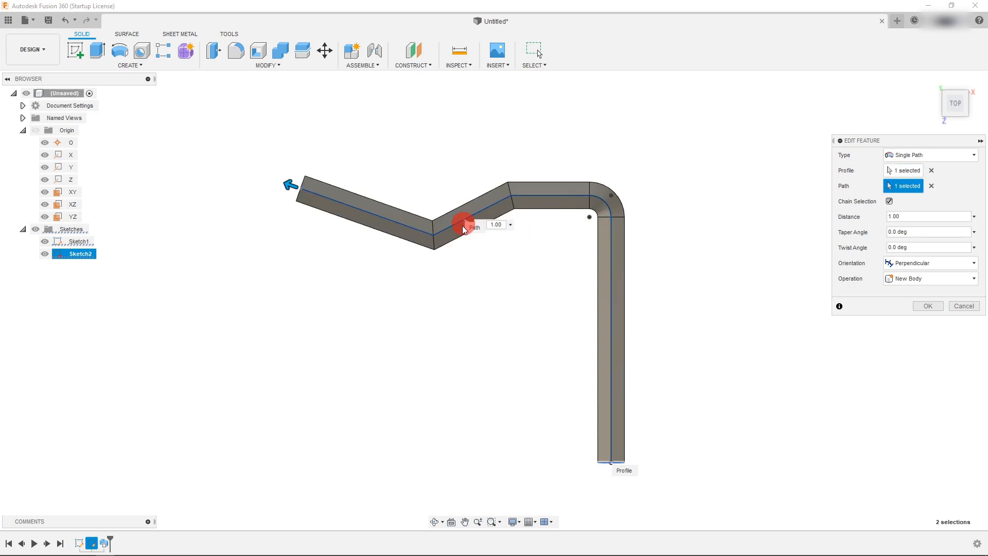
pyautogui.moveTo(387, 377)
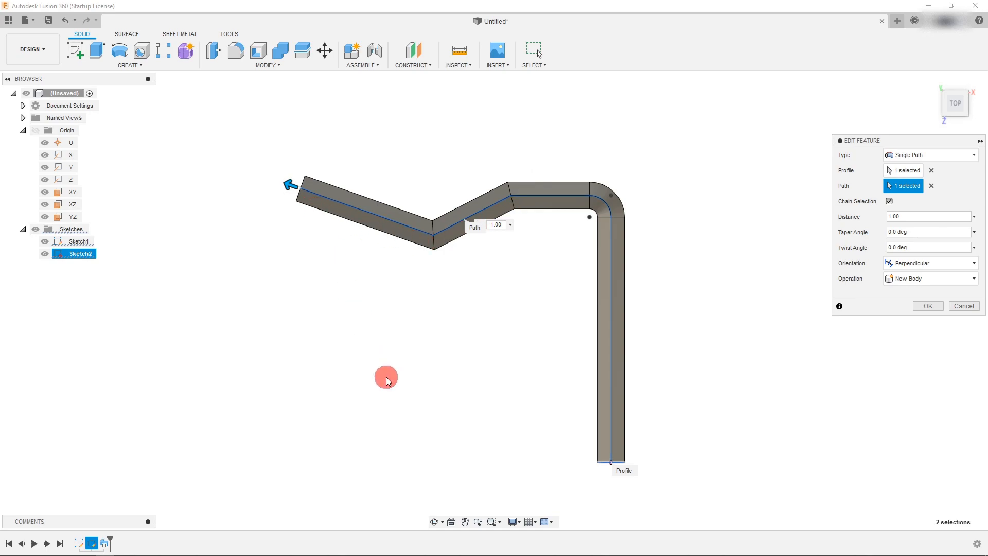
pyautogui.click(926, 306)
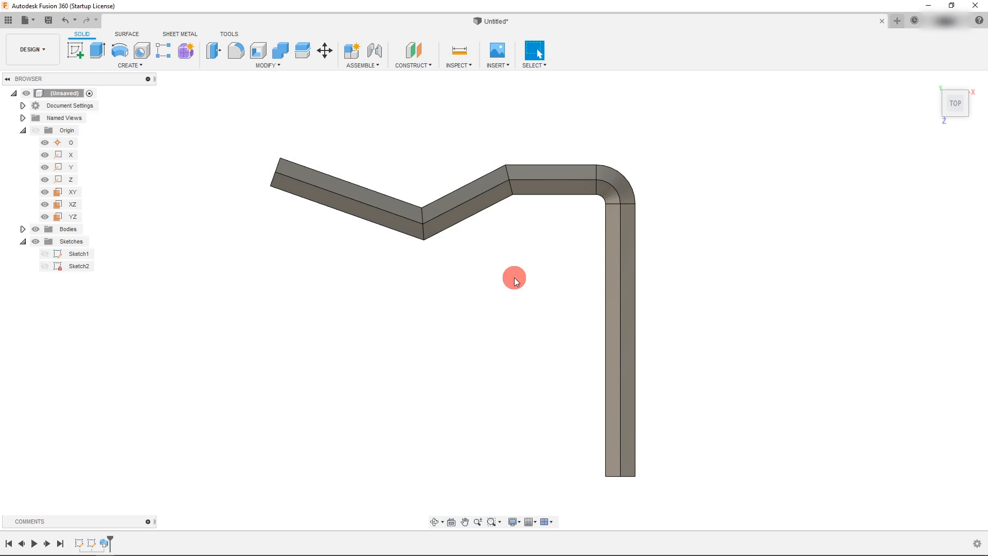
pyautogui.moveTo(494, 281)
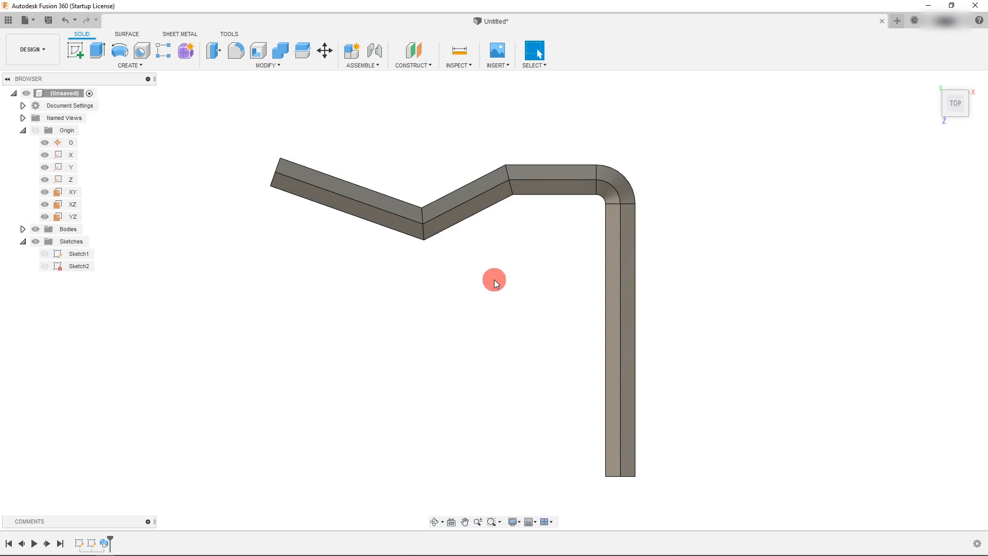